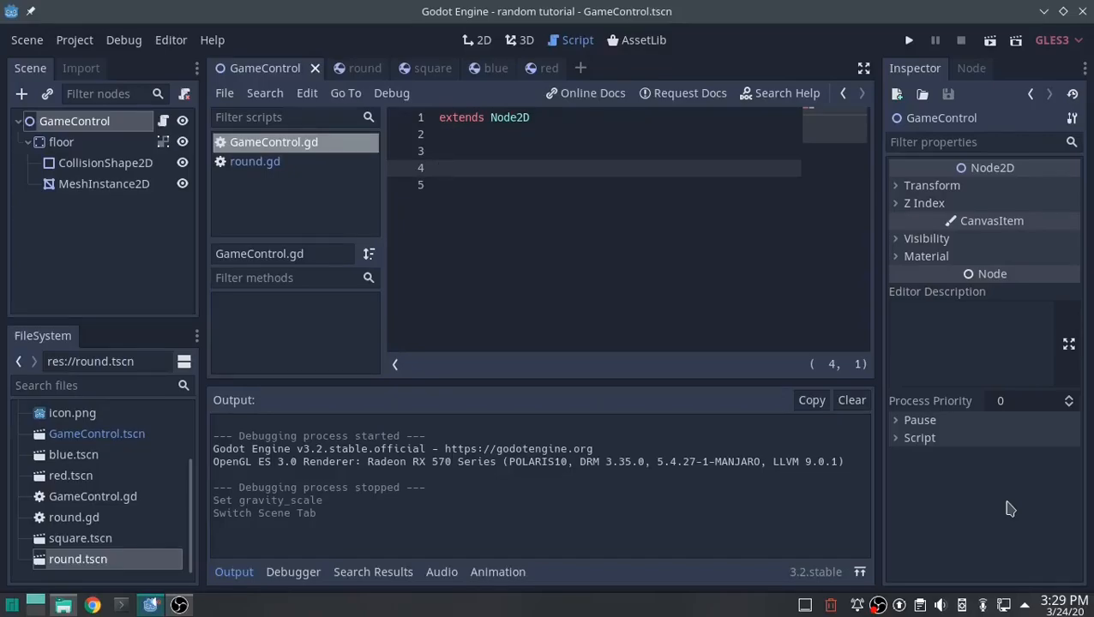
mouse_move(548, 302)
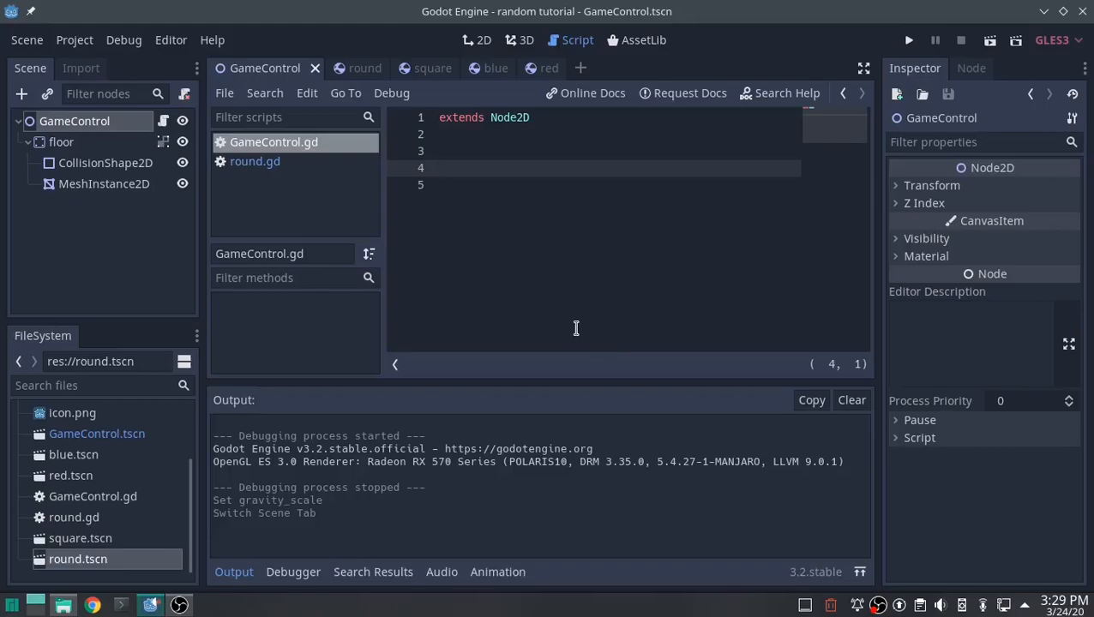
mouse_move(578, 330)
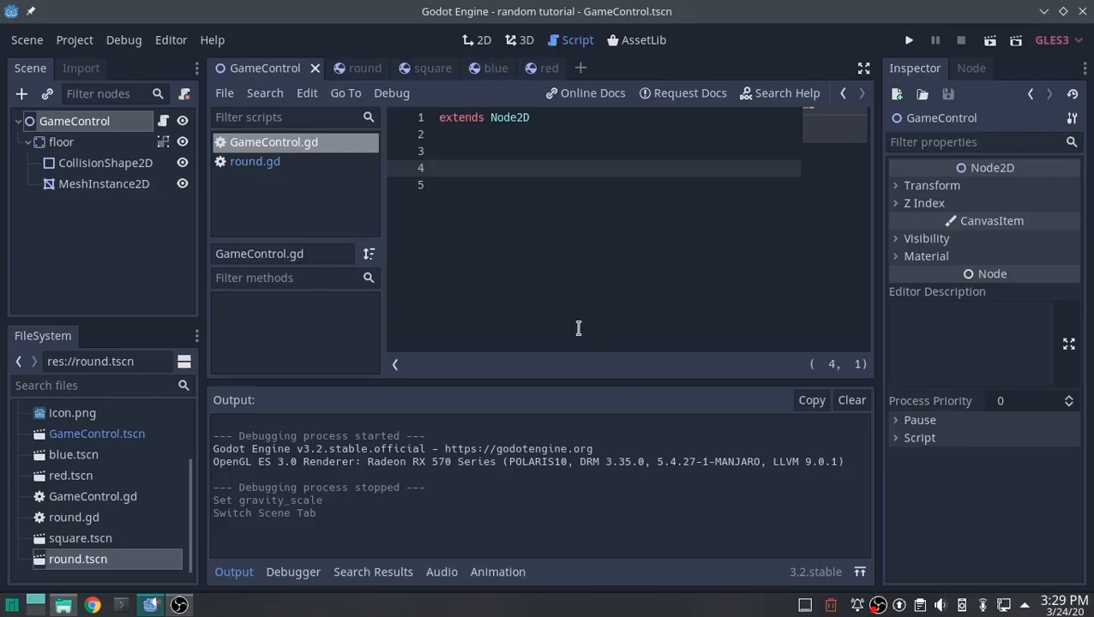
mouse_move(516, 220)
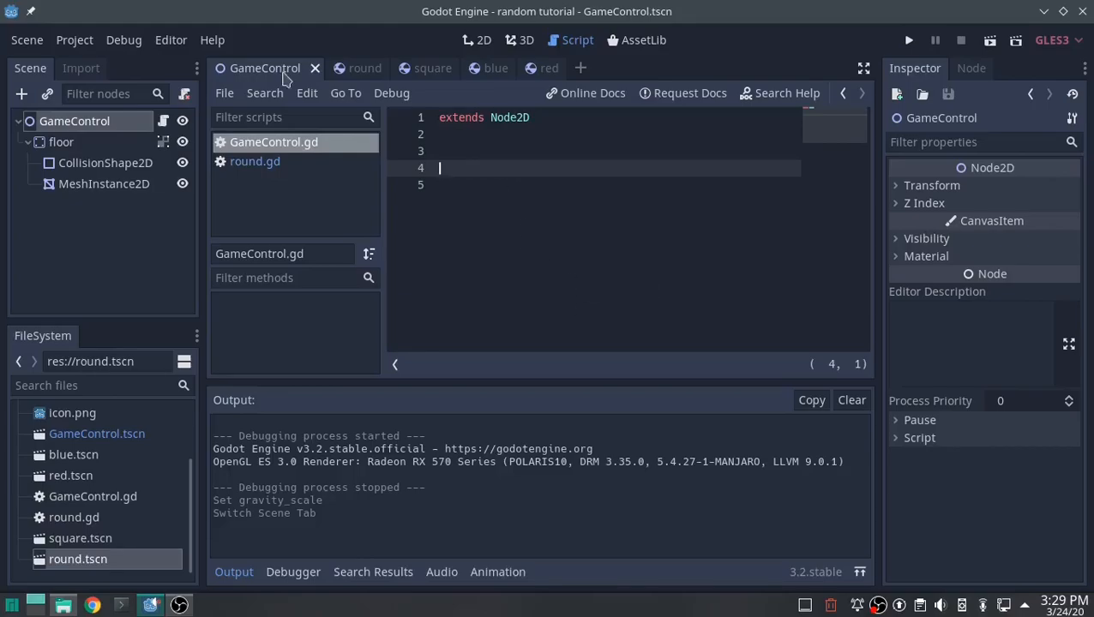
Step: Show the GameControl scene in the 2D workspace and run the project to see the empty game window
click(477, 39)
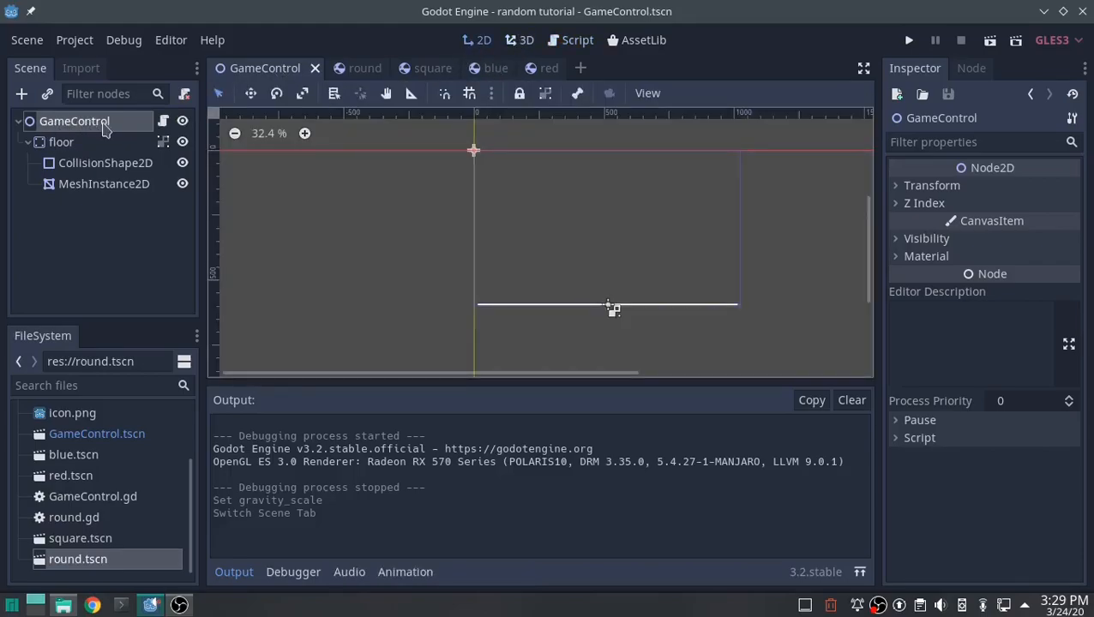
mouse_move(122, 190)
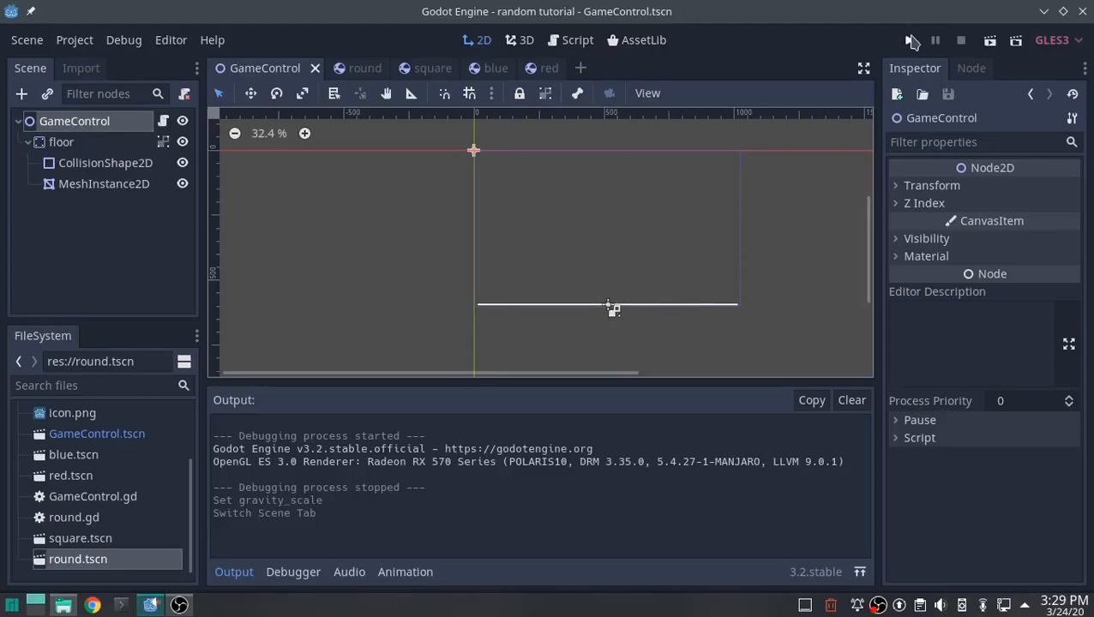
click(912, 39)
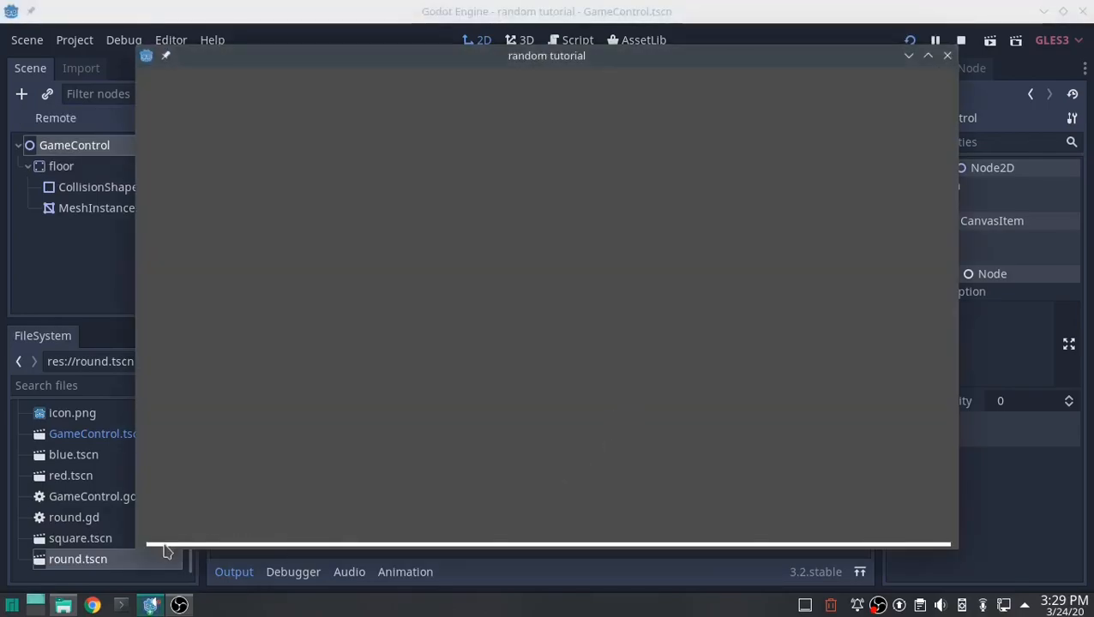
mouse_move(883, 457)
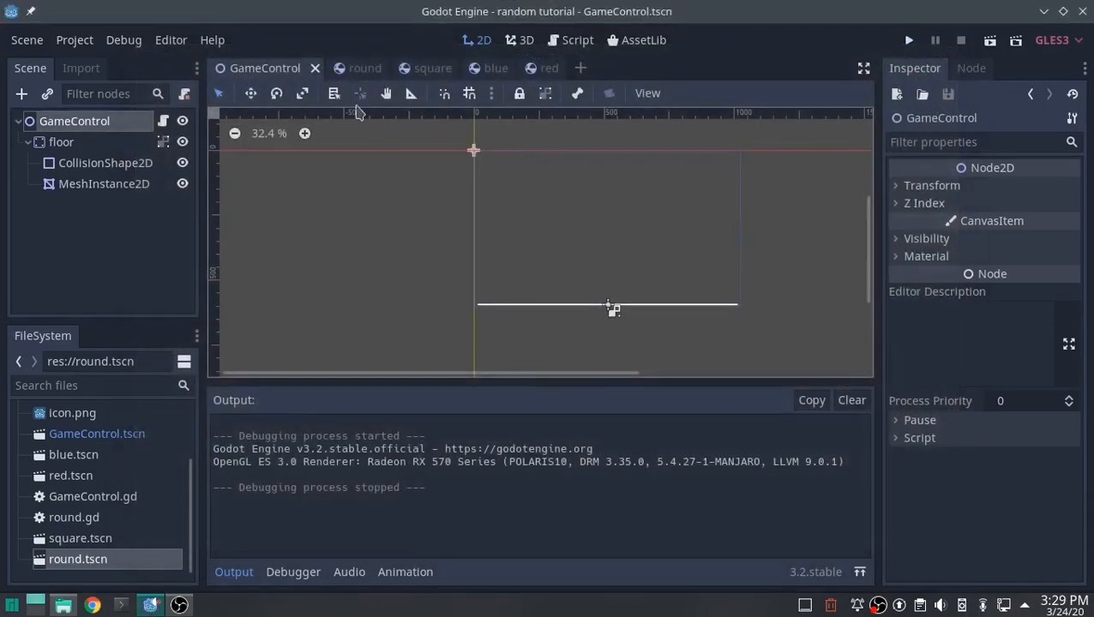
click(357, 69)
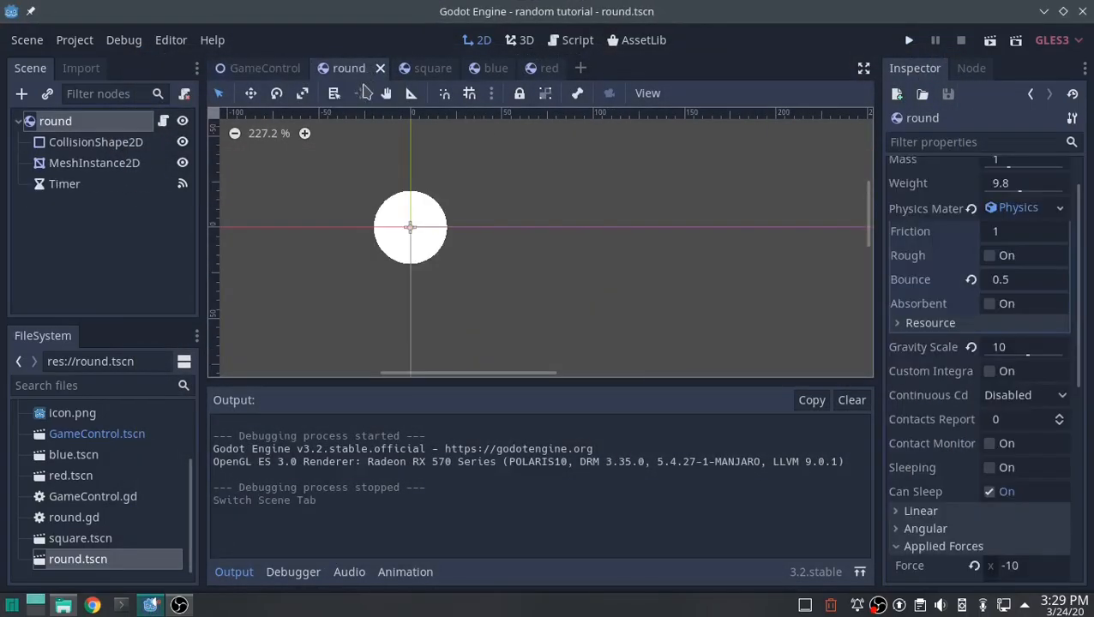
click(410, 69)
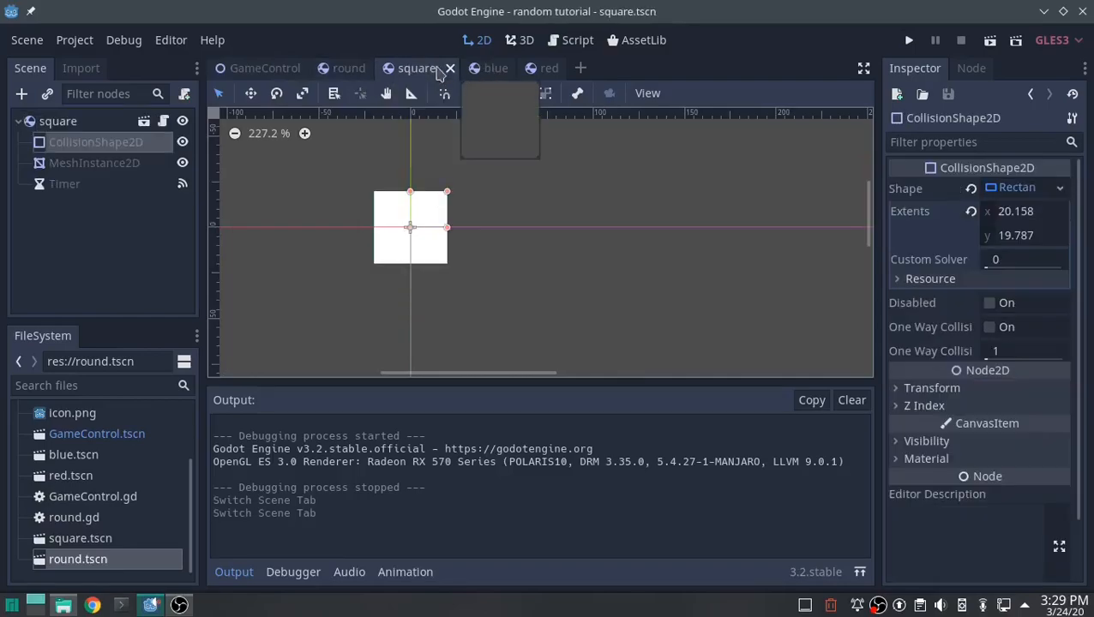
click(489, 68)
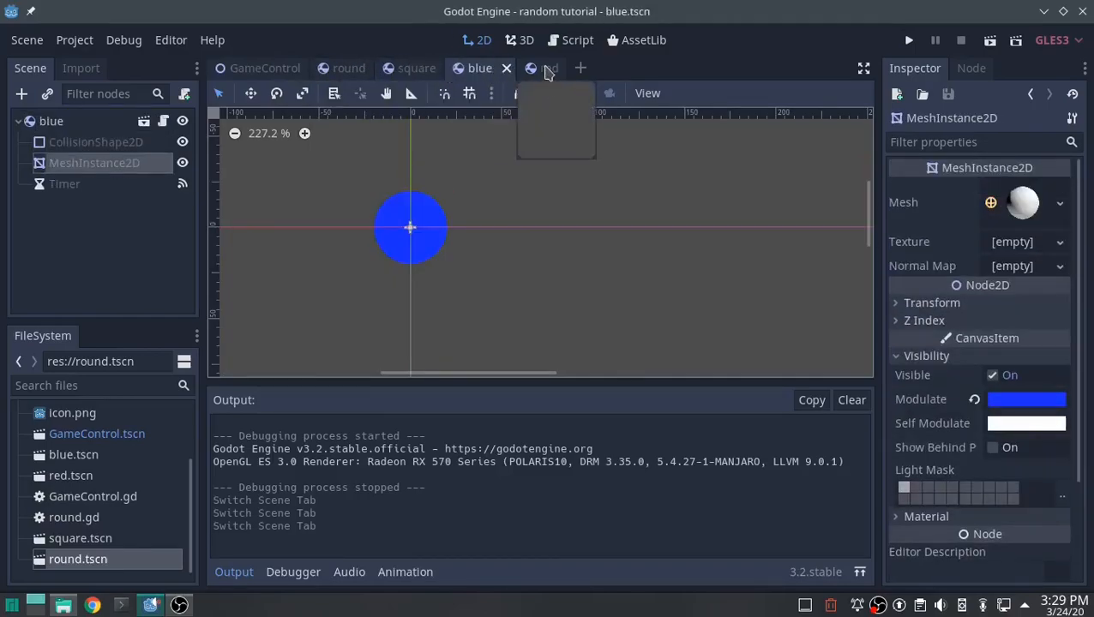
click(542, 69)
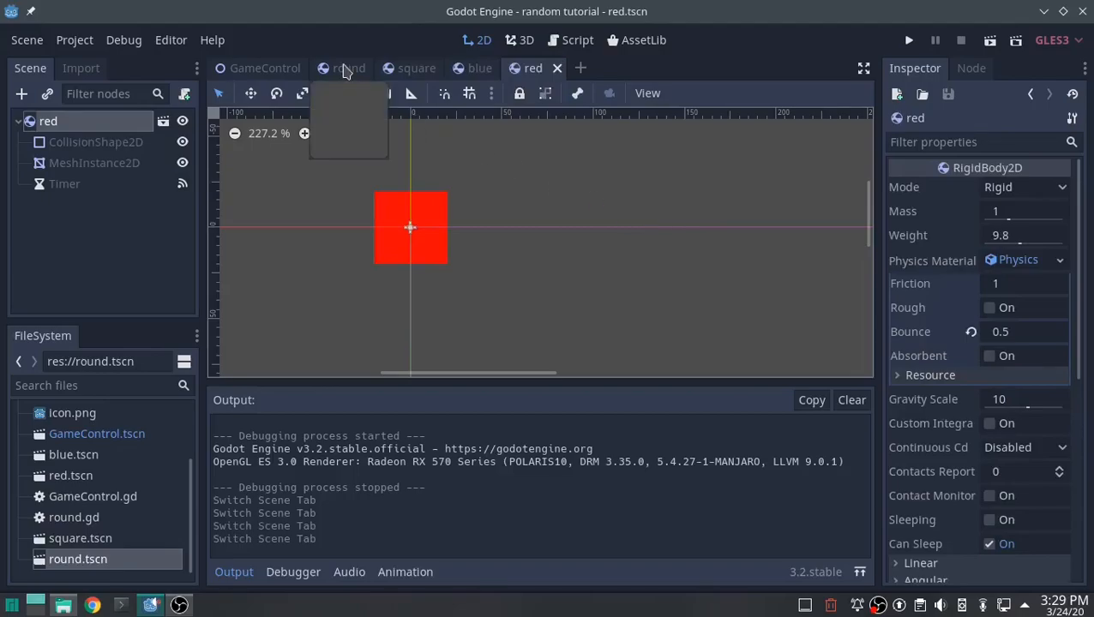
click(348, 68)
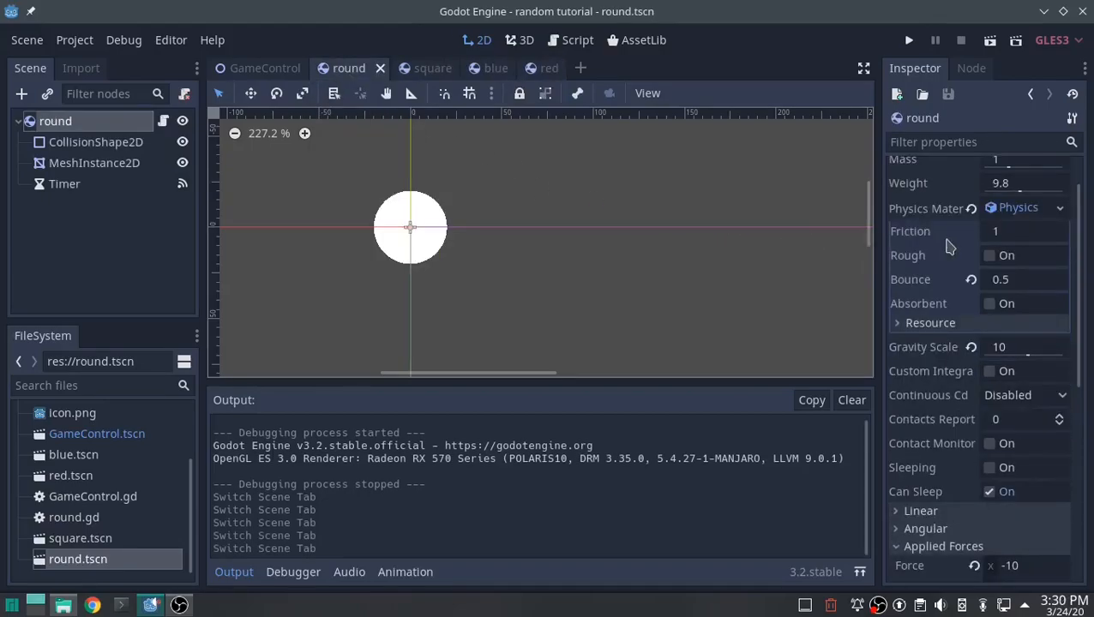
mouse_move(1001, 290)
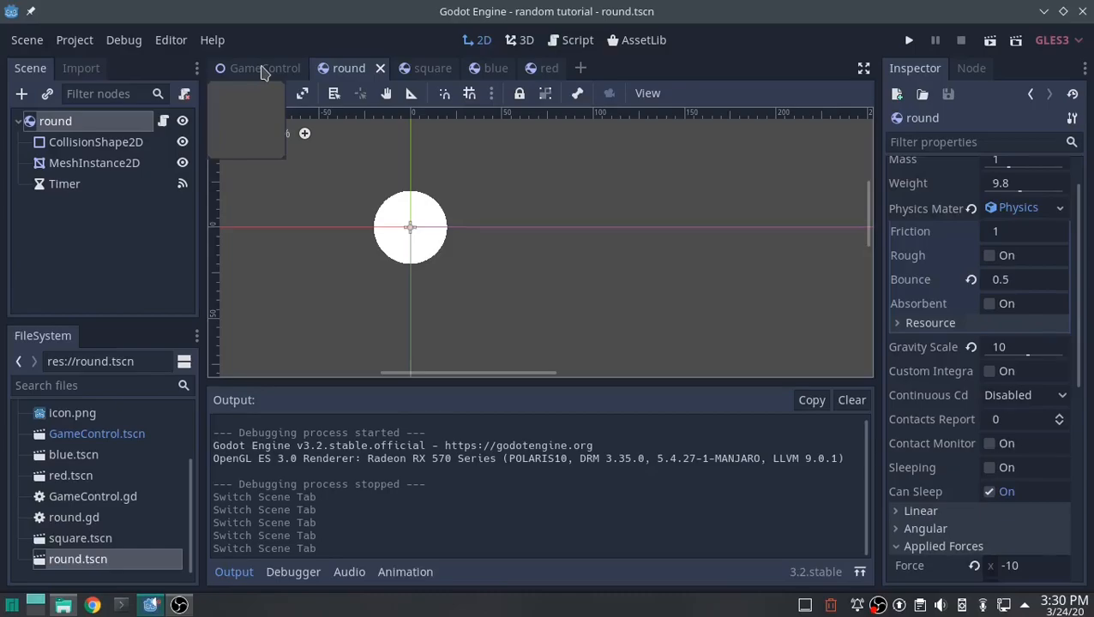
click(265, 69)
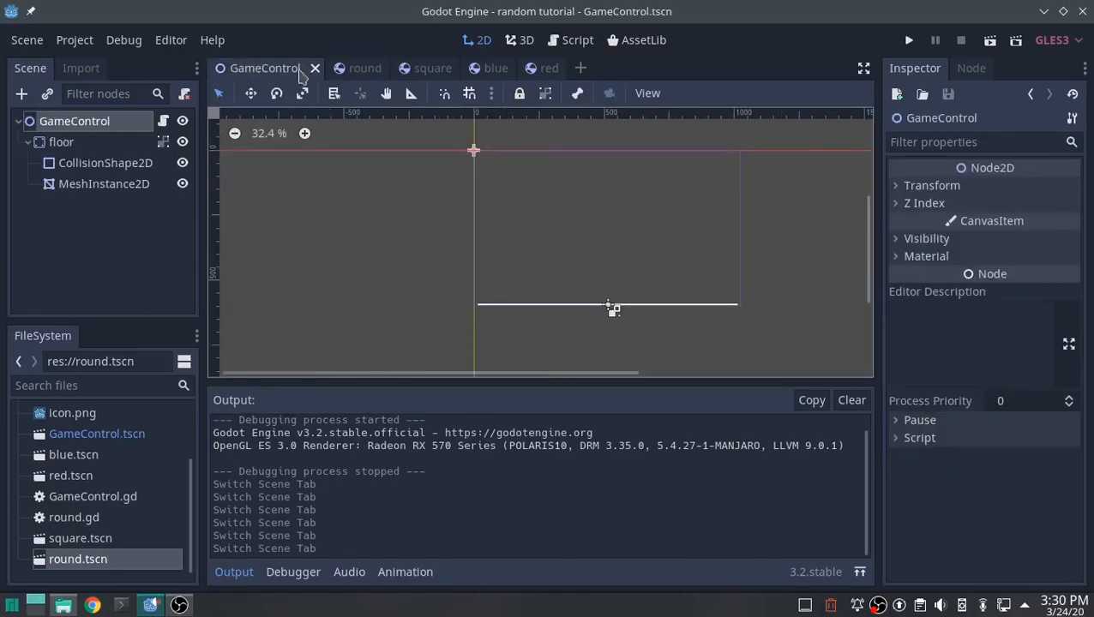
click(76, 40)
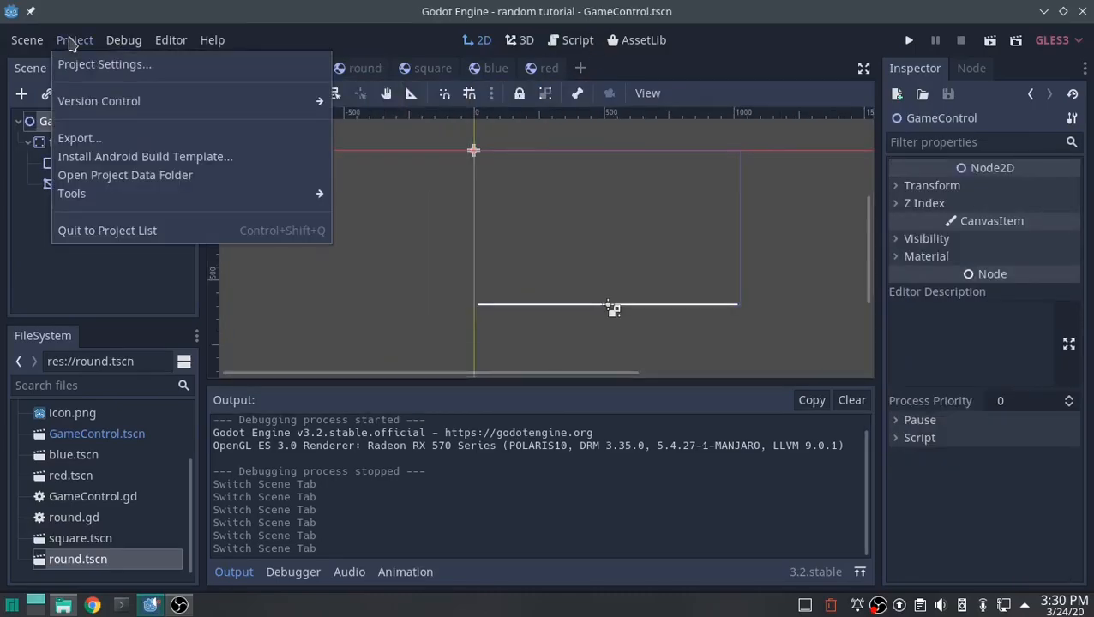
click(110, 64)
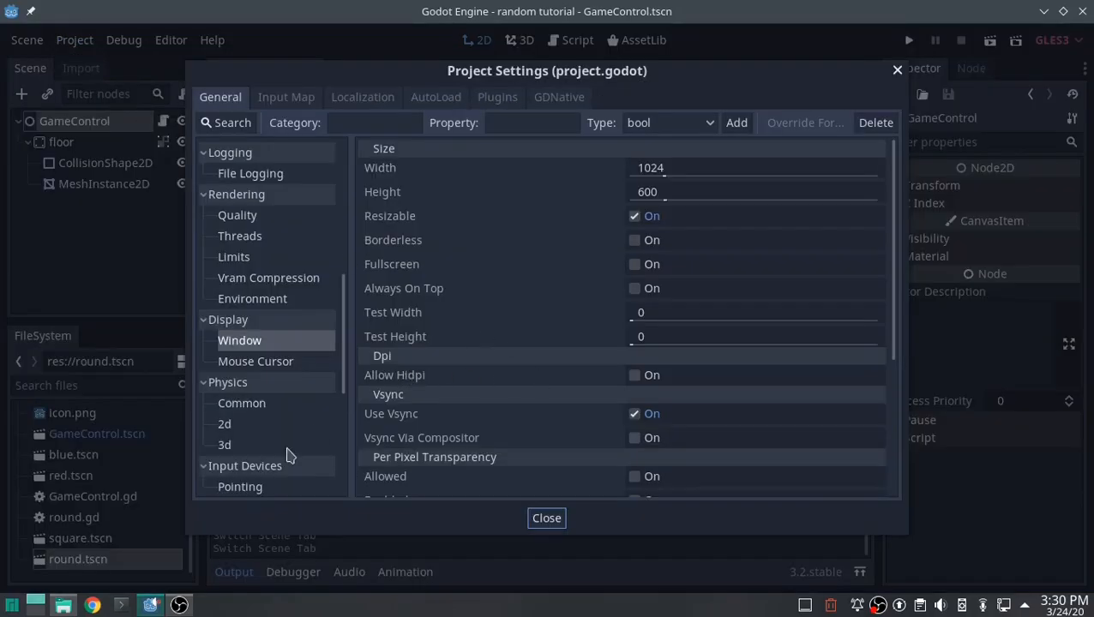
mouse_move(514, 177)
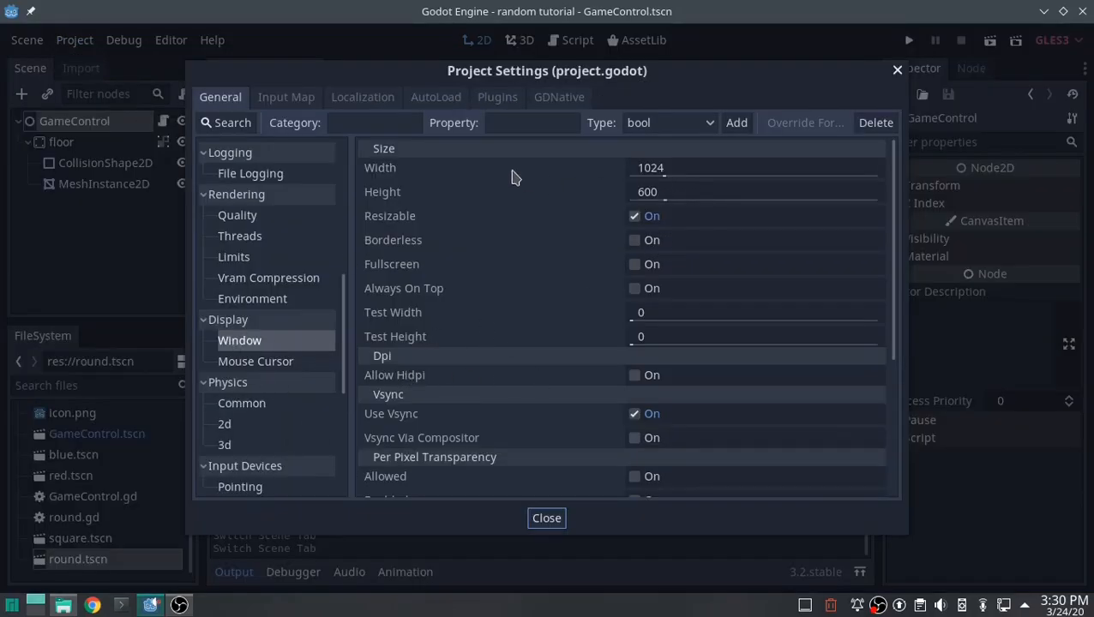
mouse_move(650, 175)
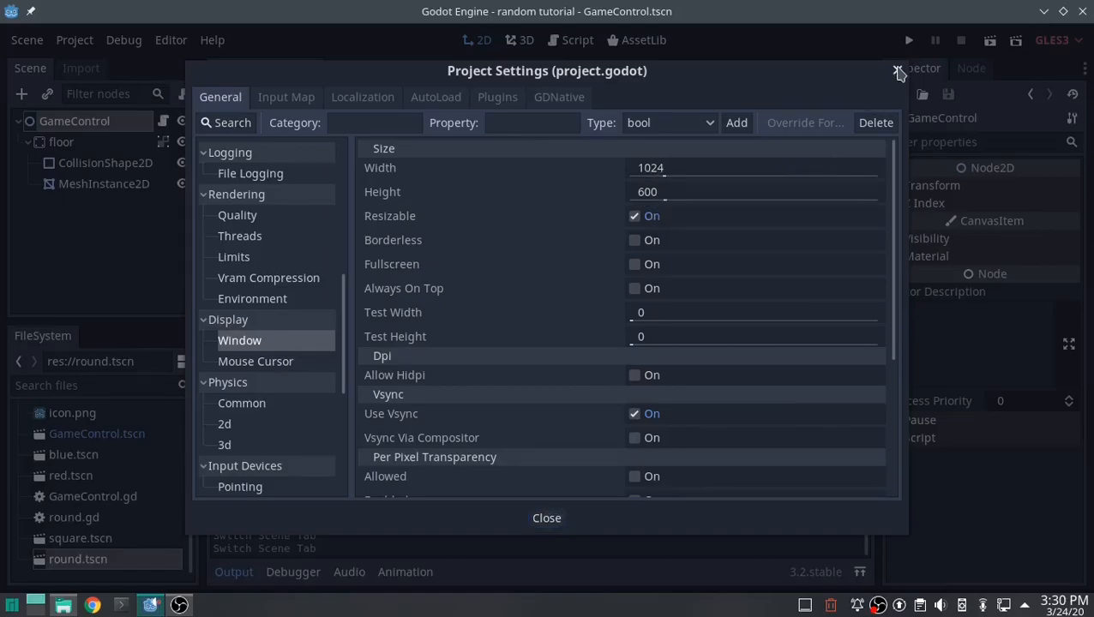
click(890, 70)
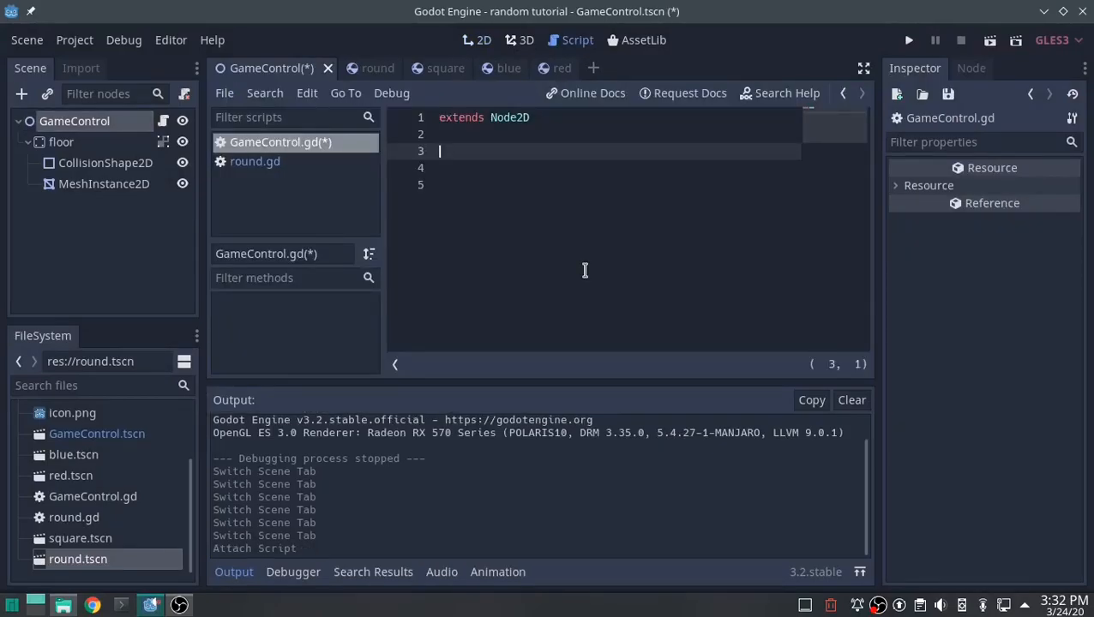
Step: Declare 'const window_size = Vector2(1024,600)' below extends Node2D
text(const)
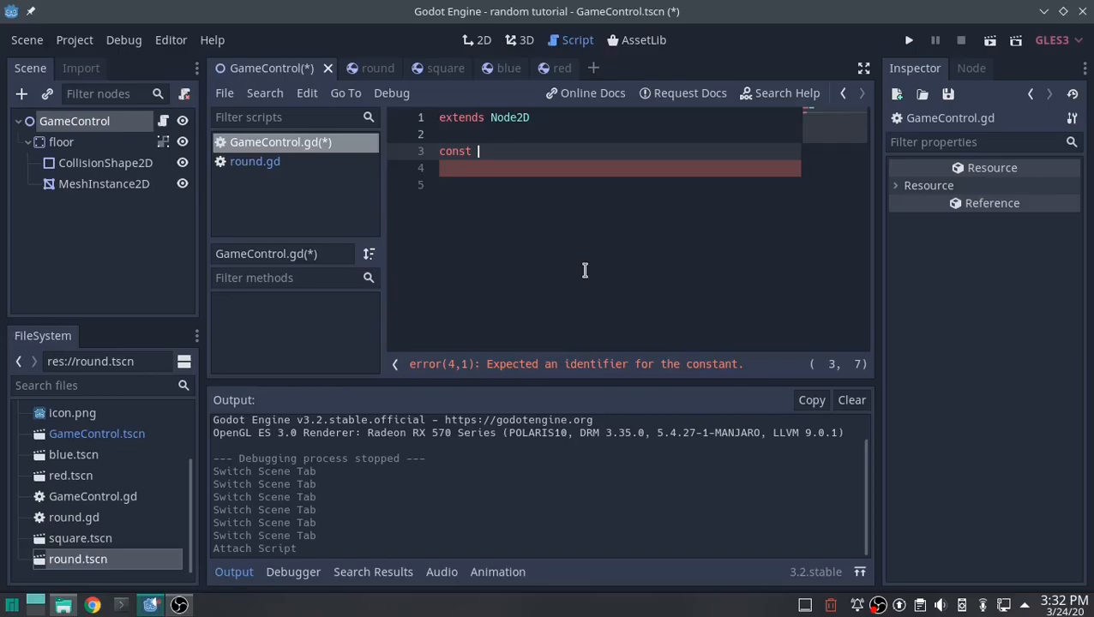
text(window_)
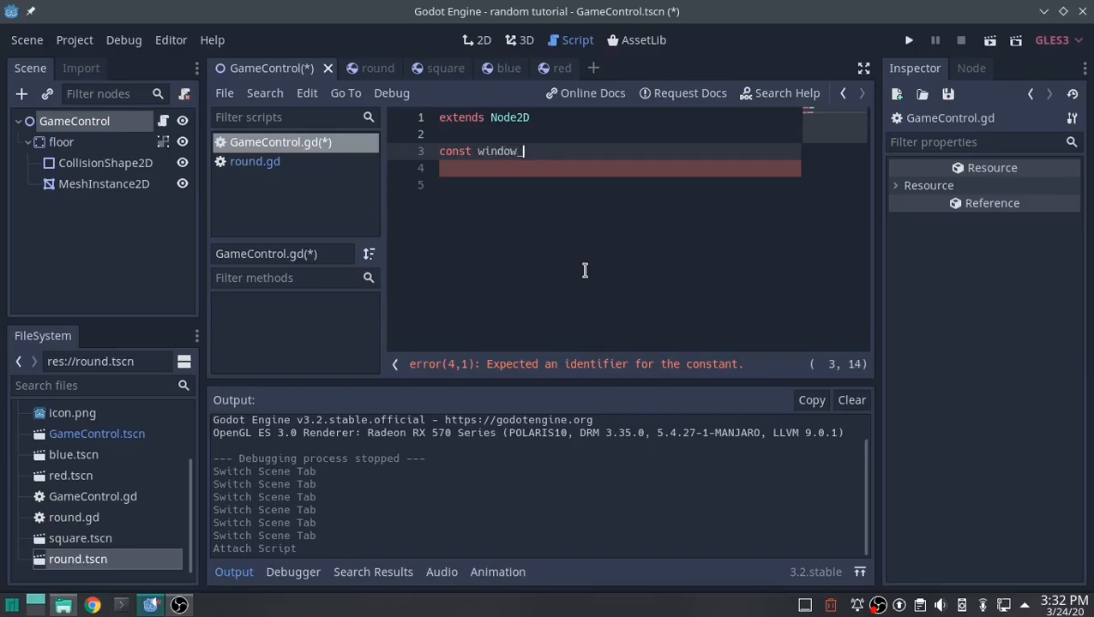
text(size =)
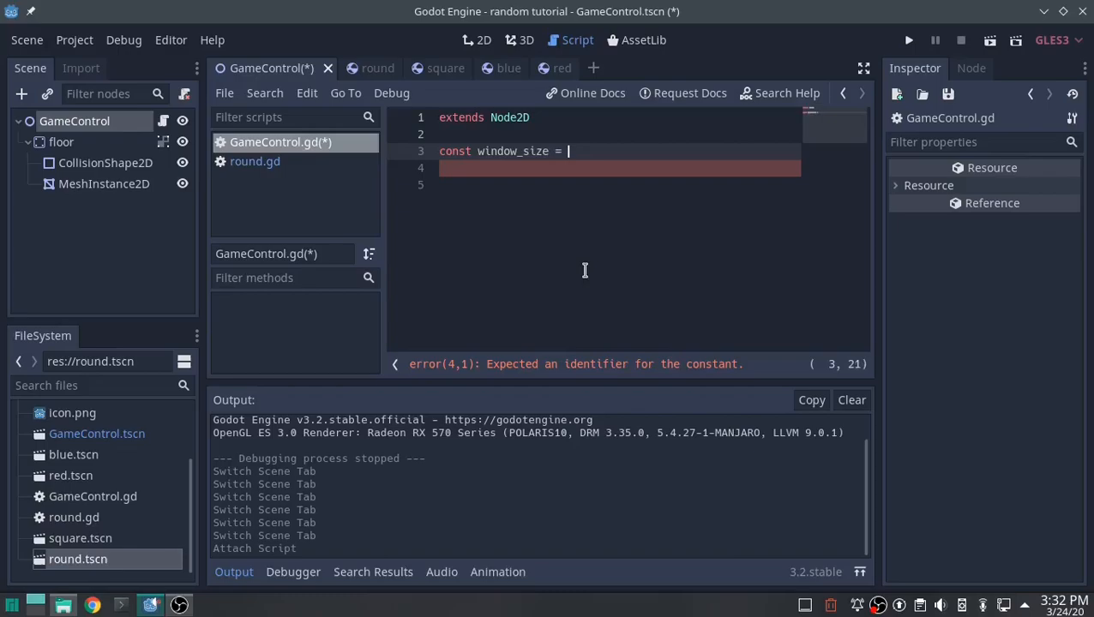
text(Vector2)
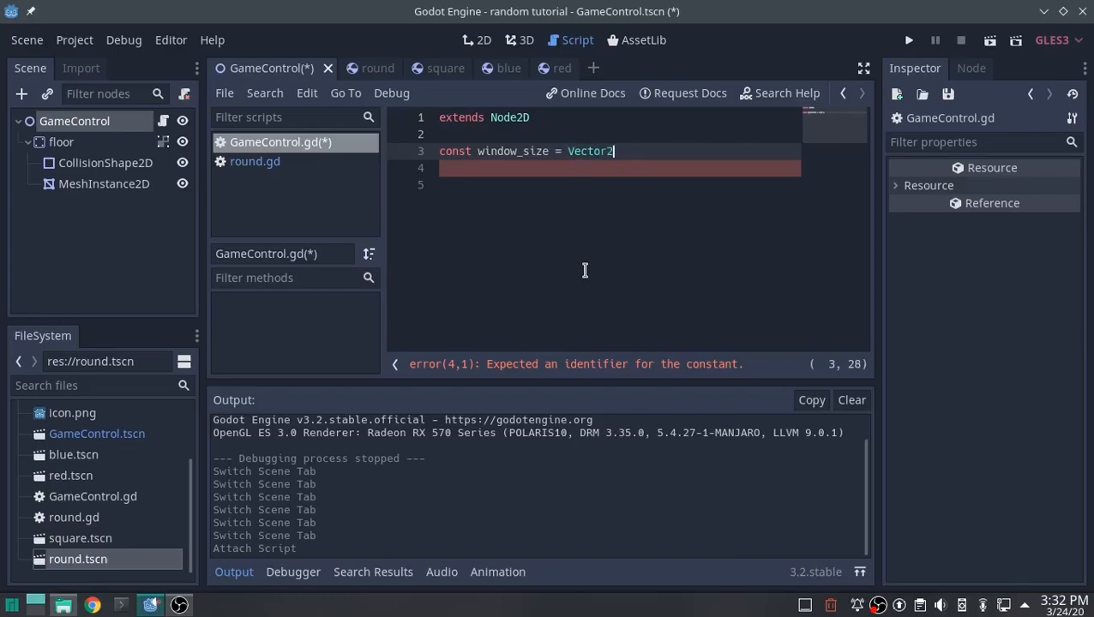
text(()
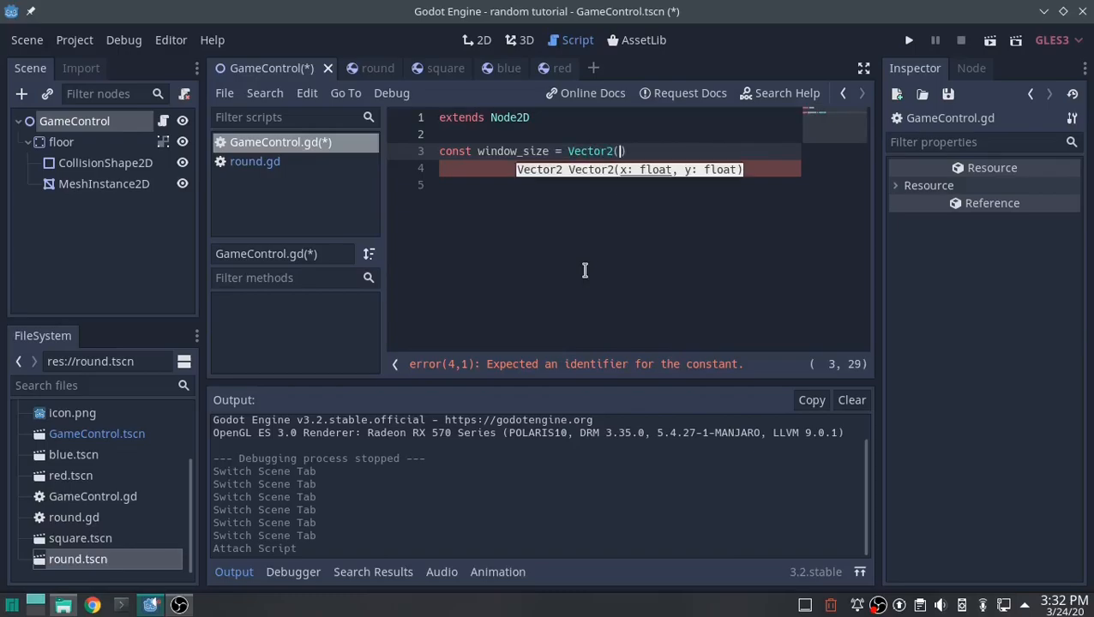
text(1024)
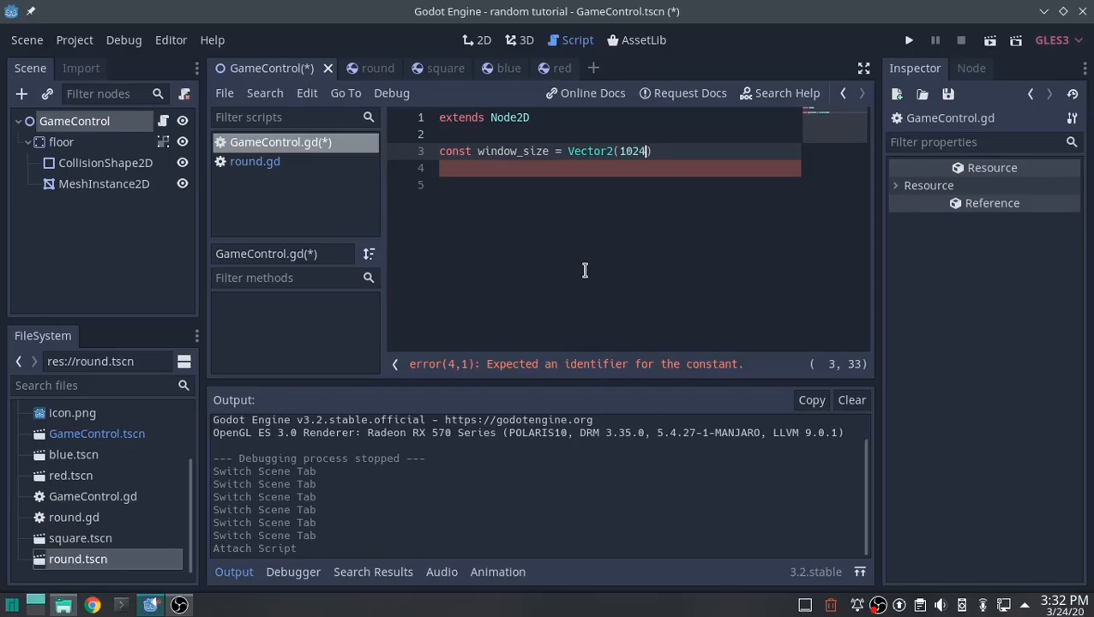
text(,600))
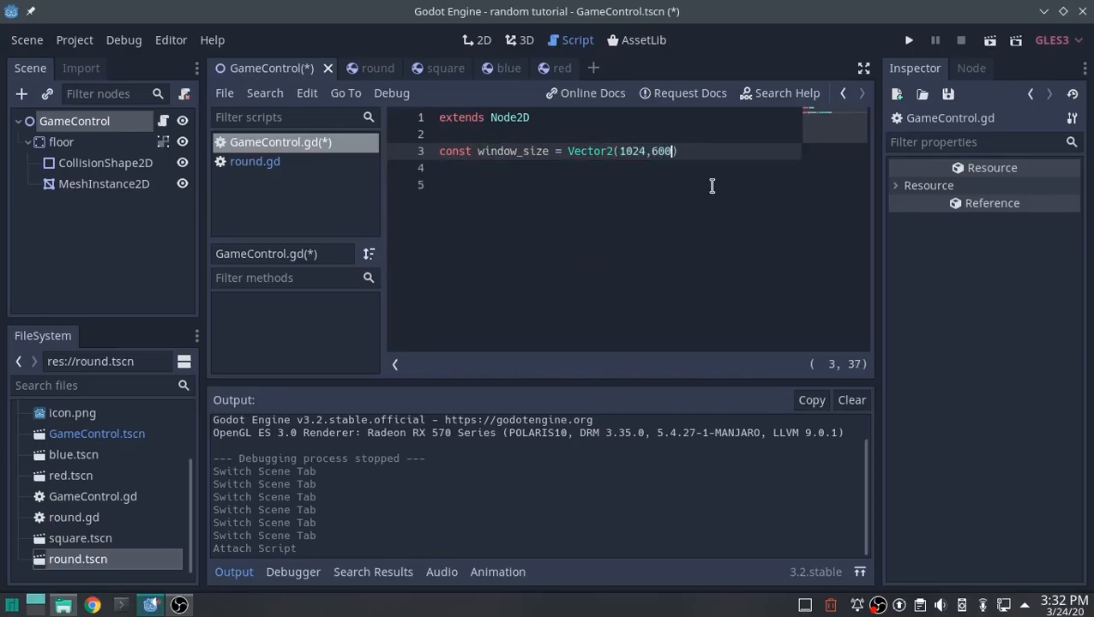
key(Enter)
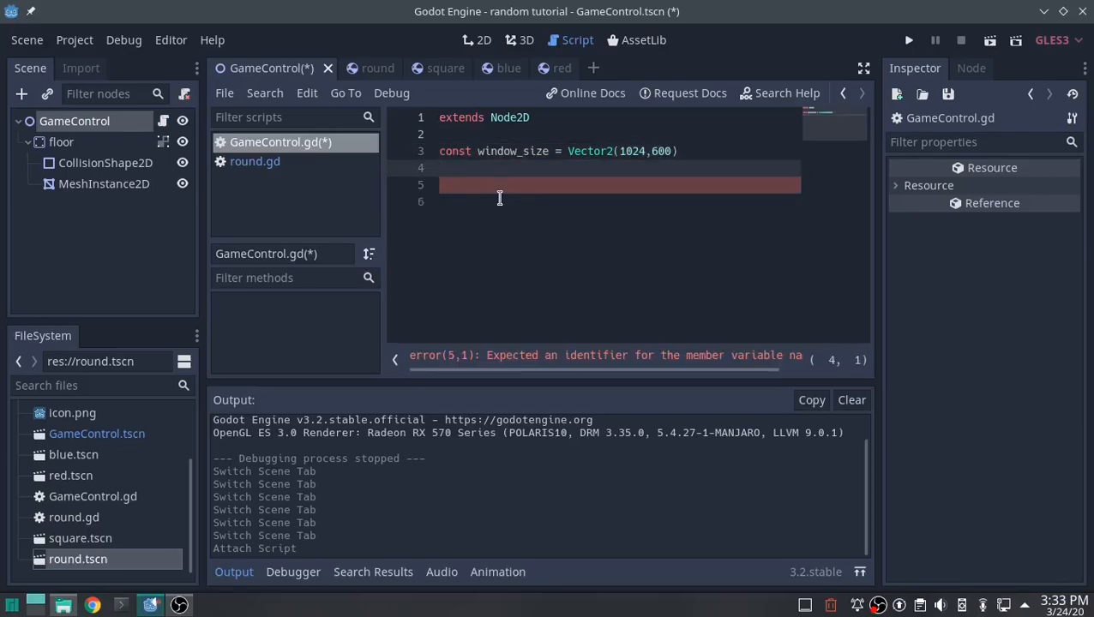
Step: Declare 'var location = Vector2()' on the next line, fixing the Vector casing
text(var loca)
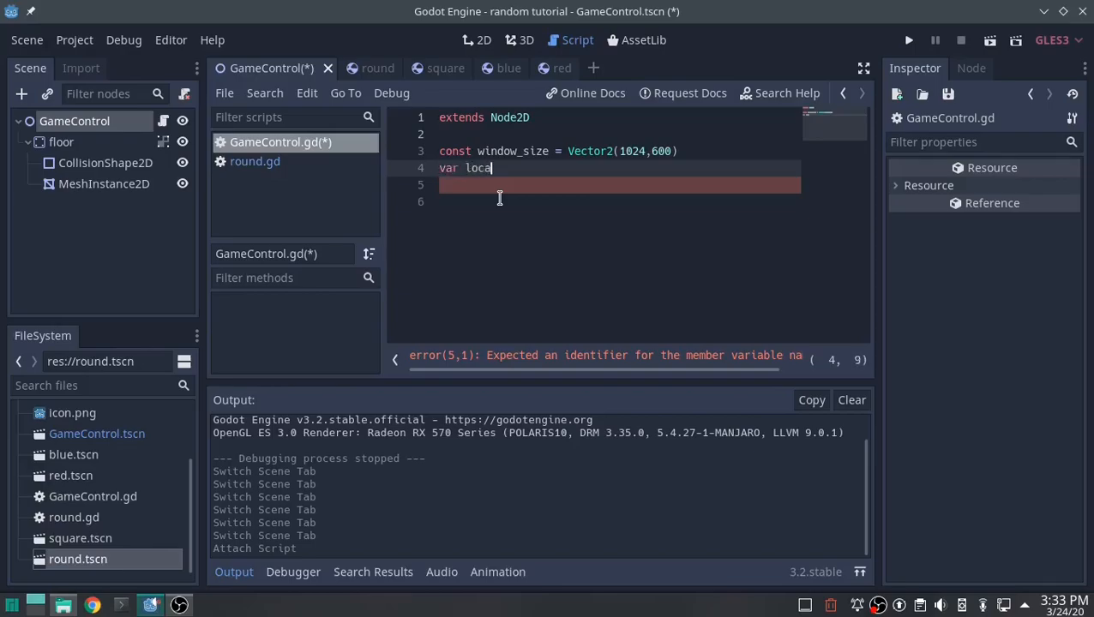
text(tion =)
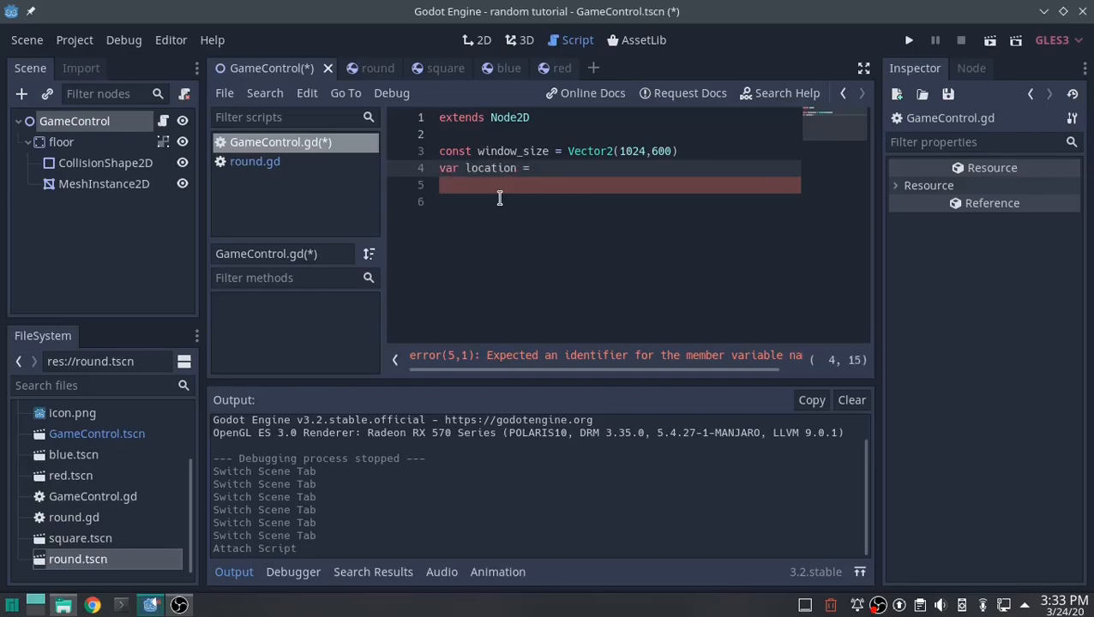
text(vector)
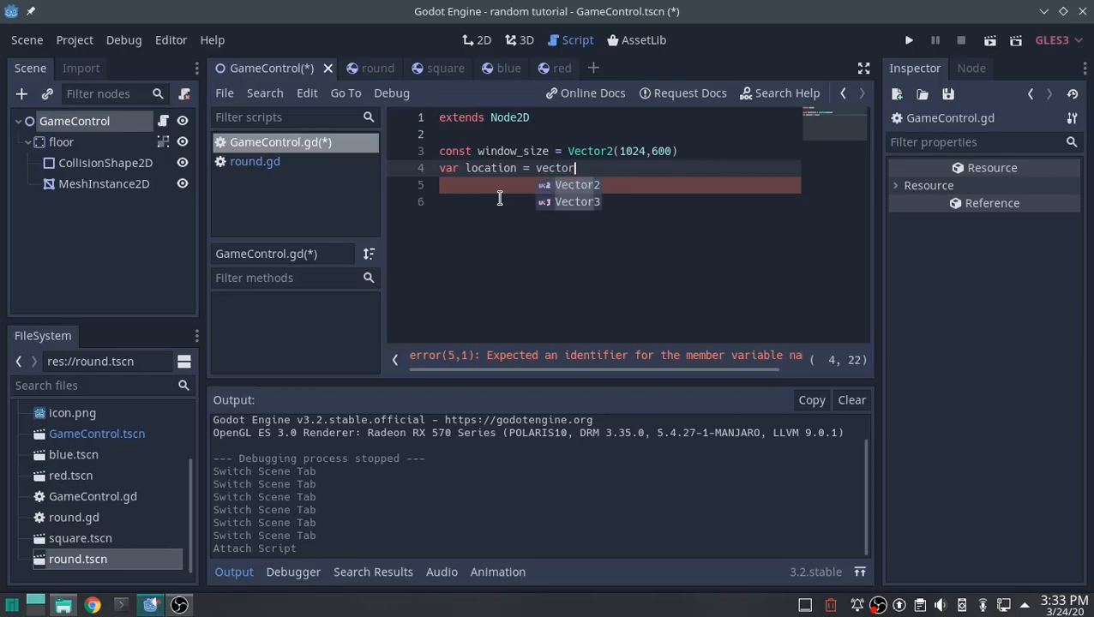
key(BackSpace)
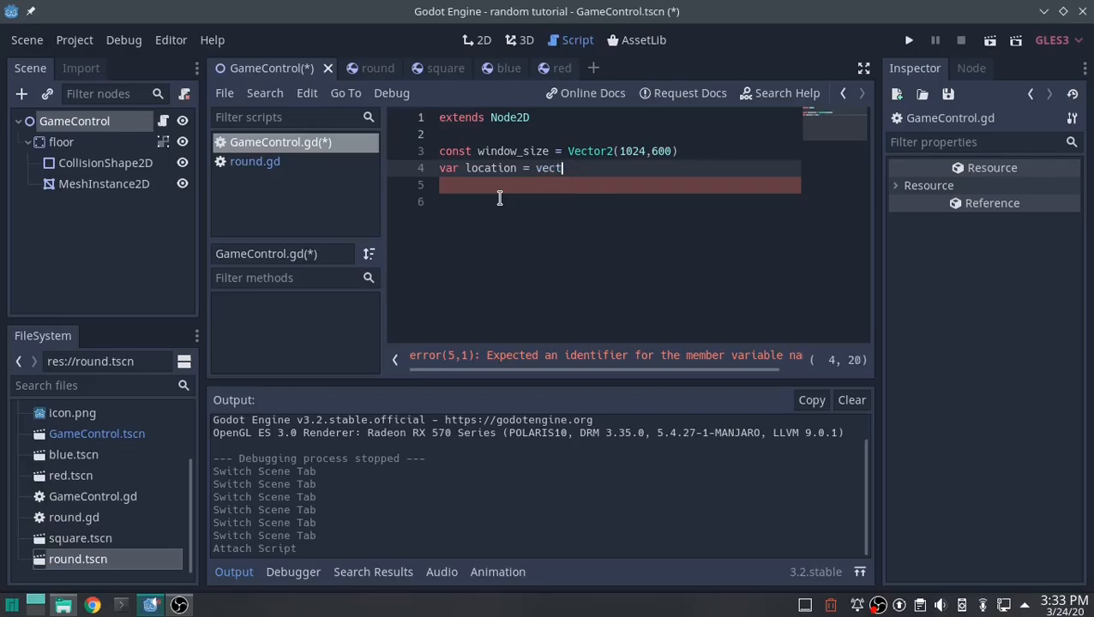
text(or2()
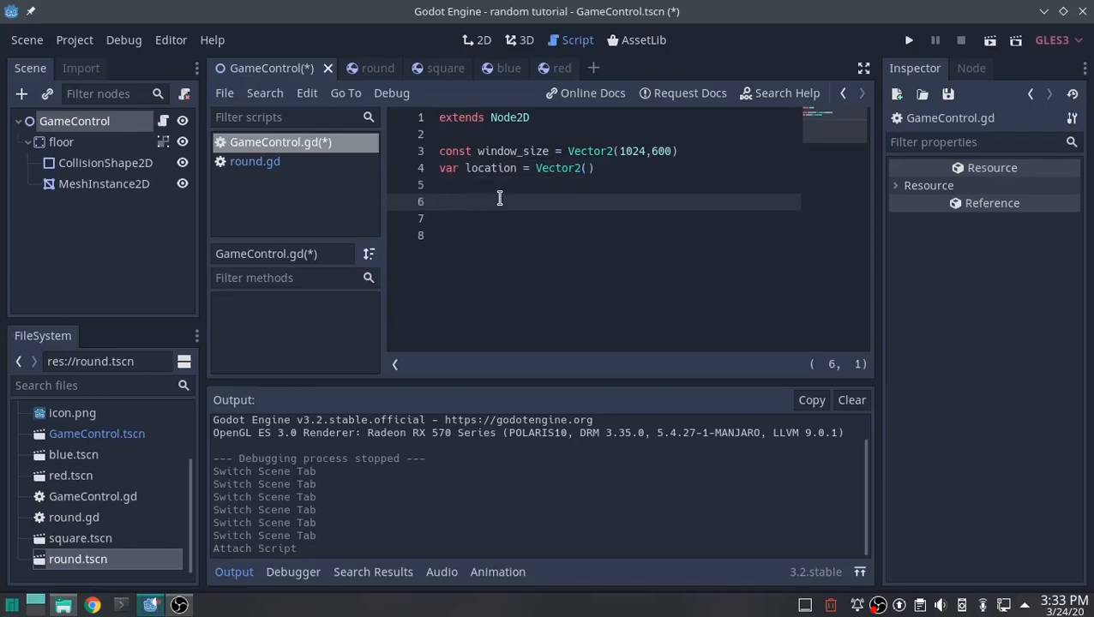
Step: Start 'var packed_scene = [' with a preload("res://round.tscn") entry
text(var)
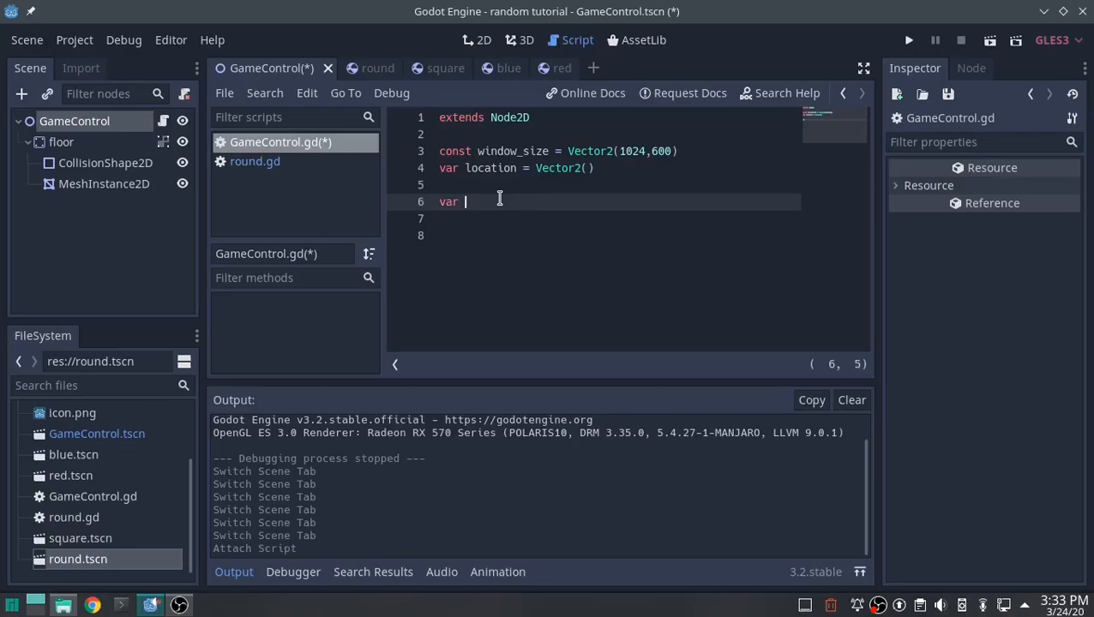
text(packed)
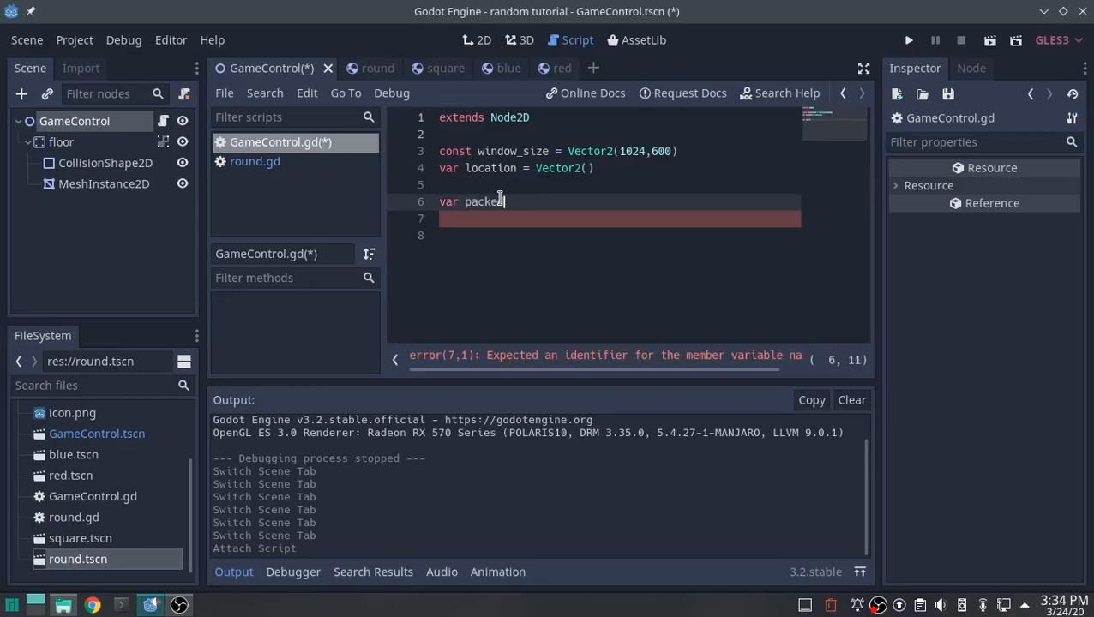
text(_scene =)
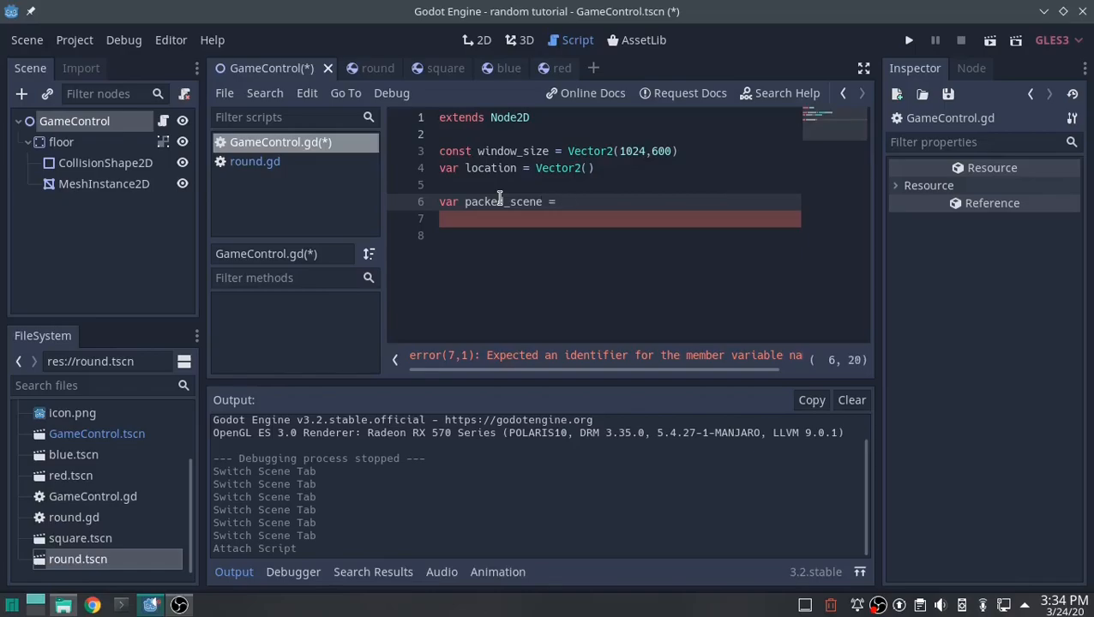
text([)
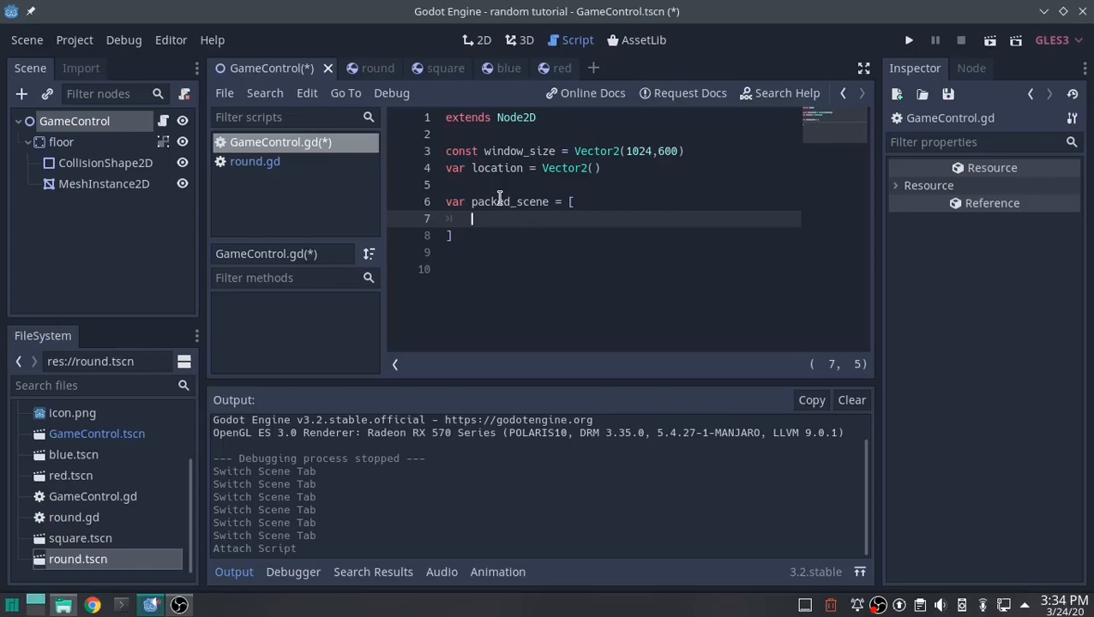
text(preload)
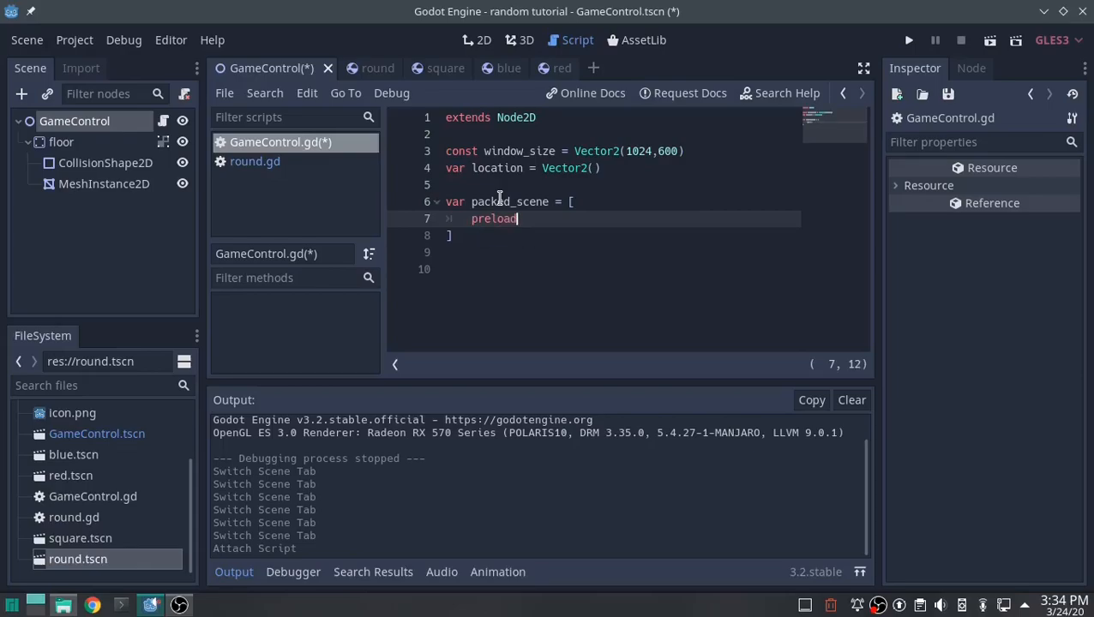
text(()
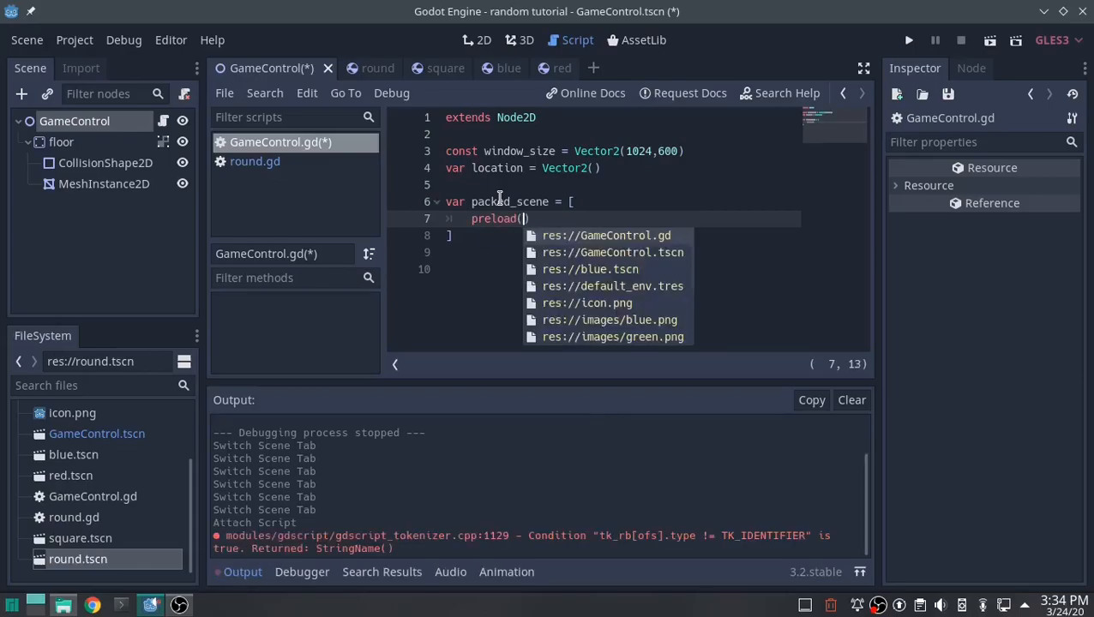
text(round.tscn")
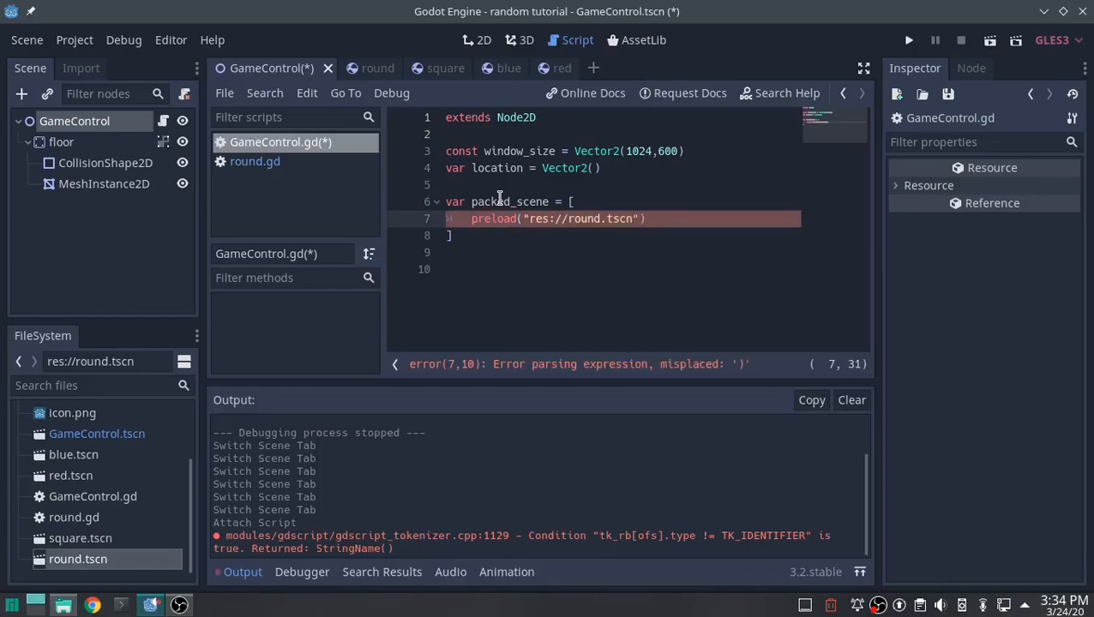
text(,)
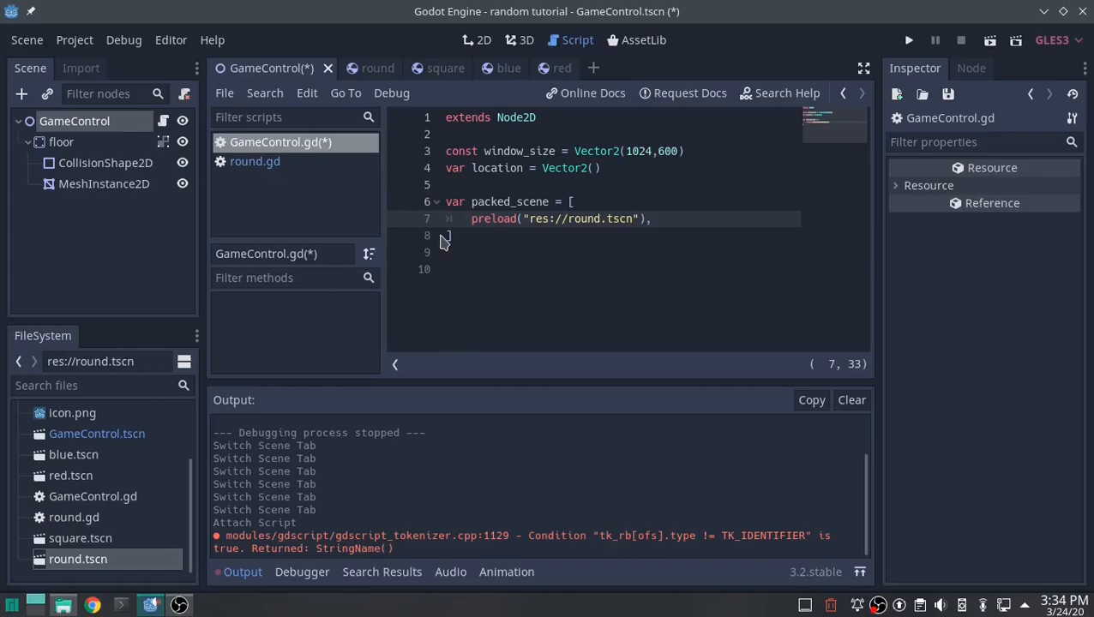
Step: Add preload entries for square.tscn, blue.tscn and red.tscn and close the array
text(preload()
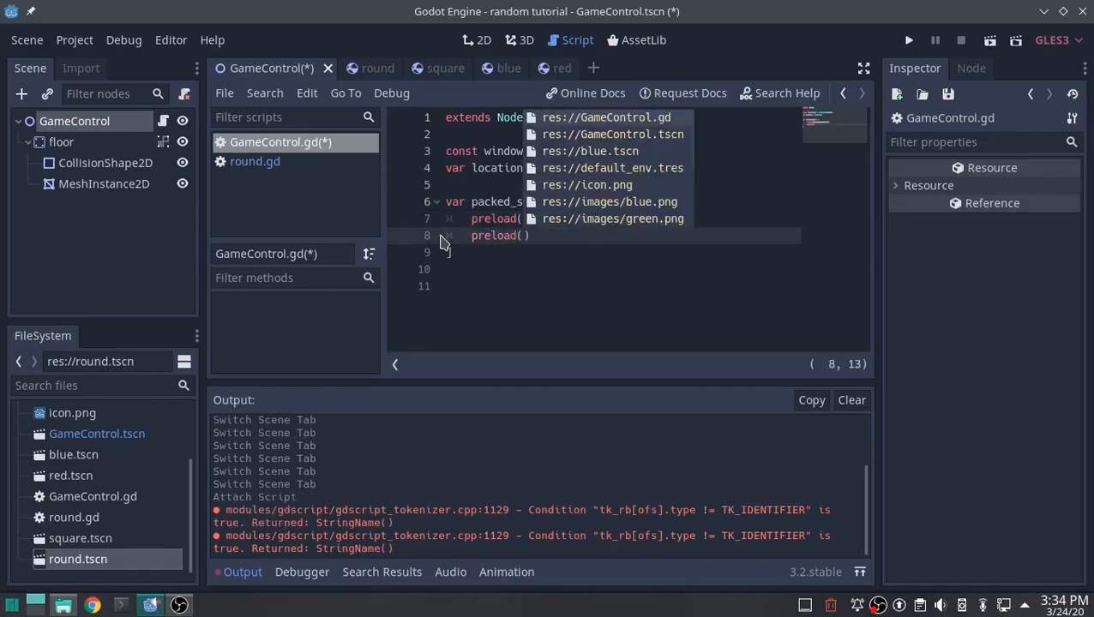
text(s://square.tscn")
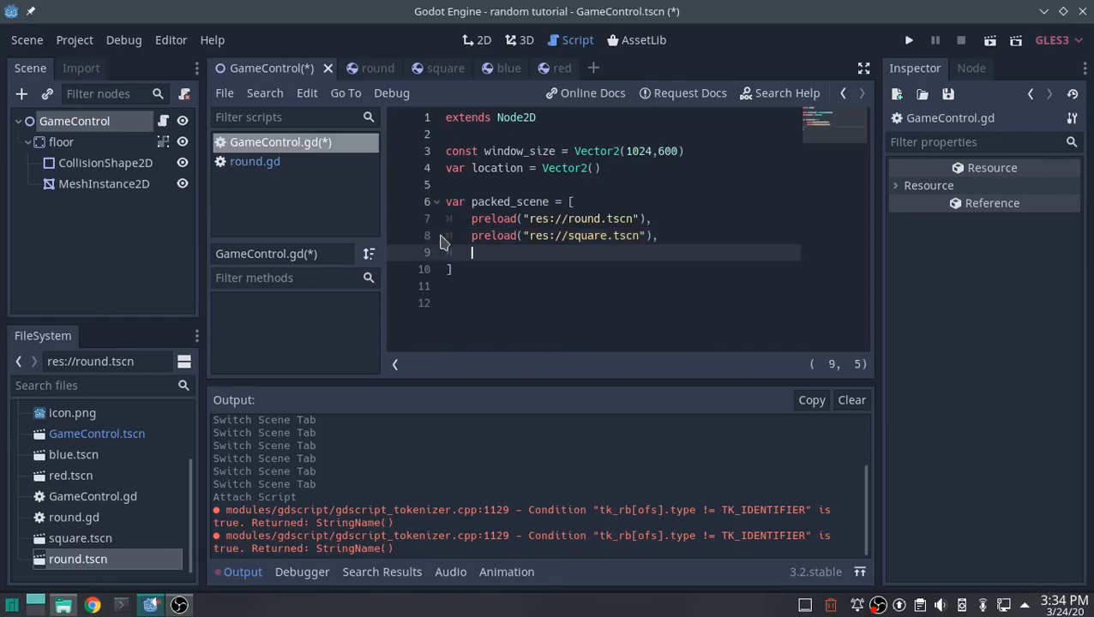
text(preload("res://blue.tscn"),)
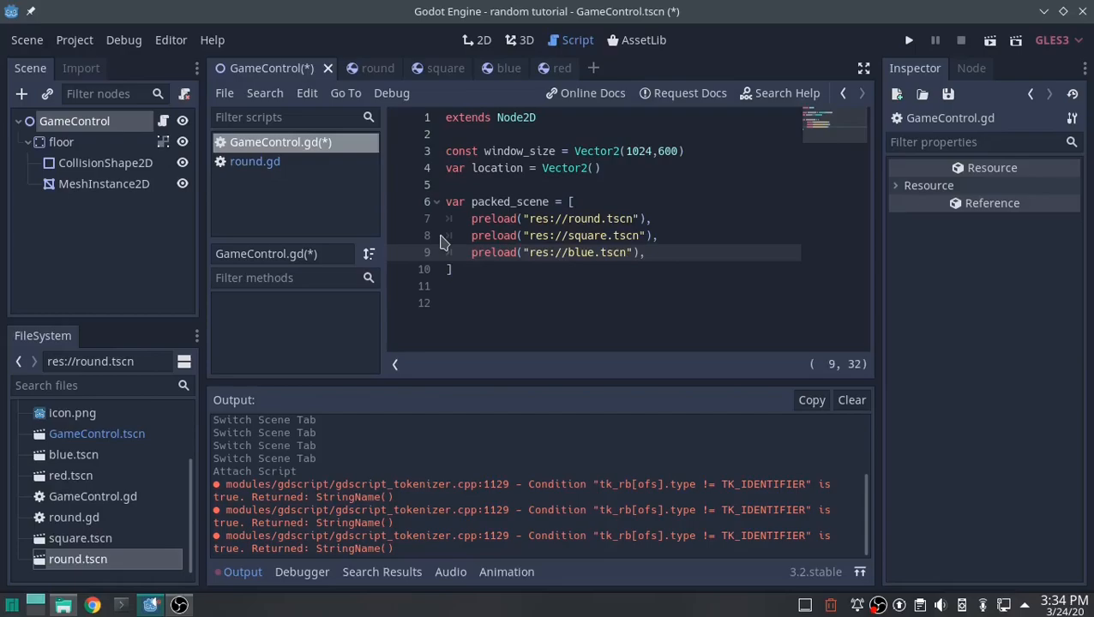
text(preload)
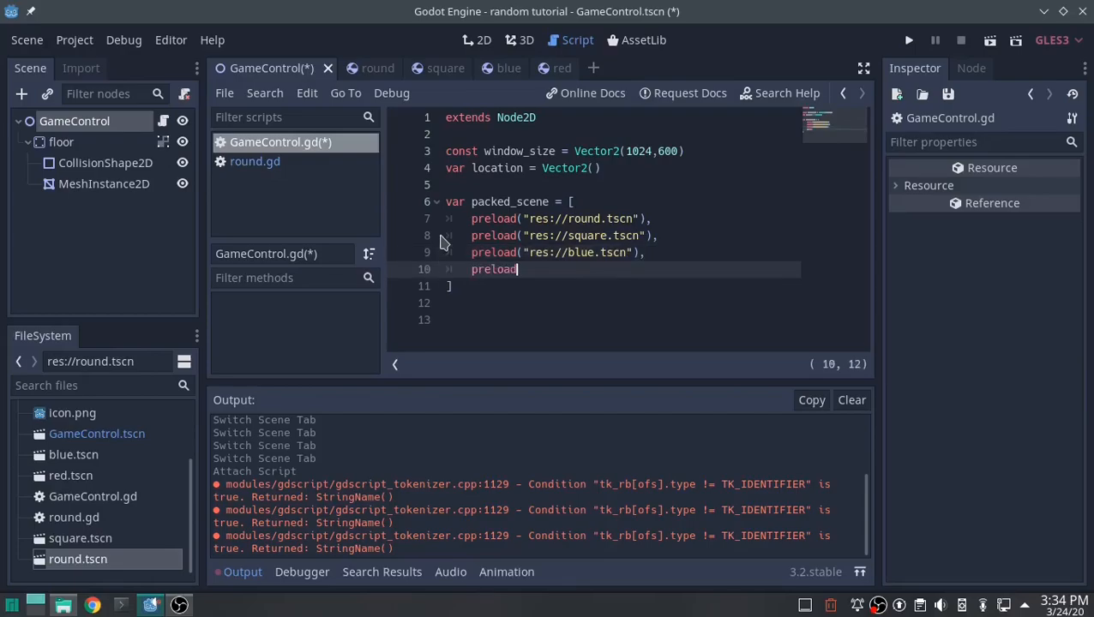
text((re)
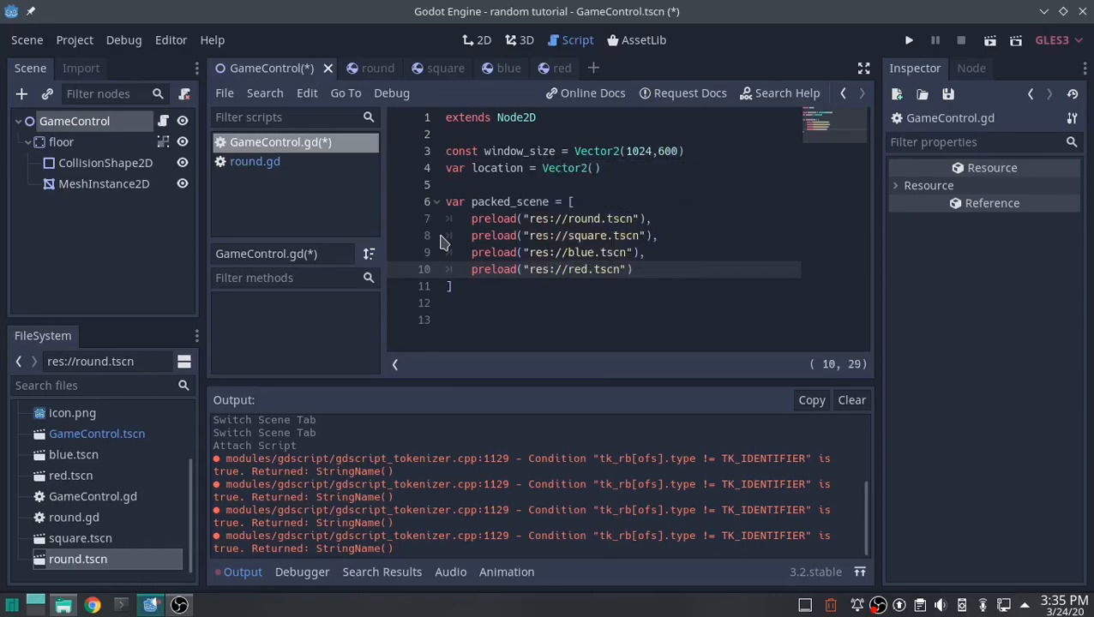
mouse_move(583, 295)
text(func)
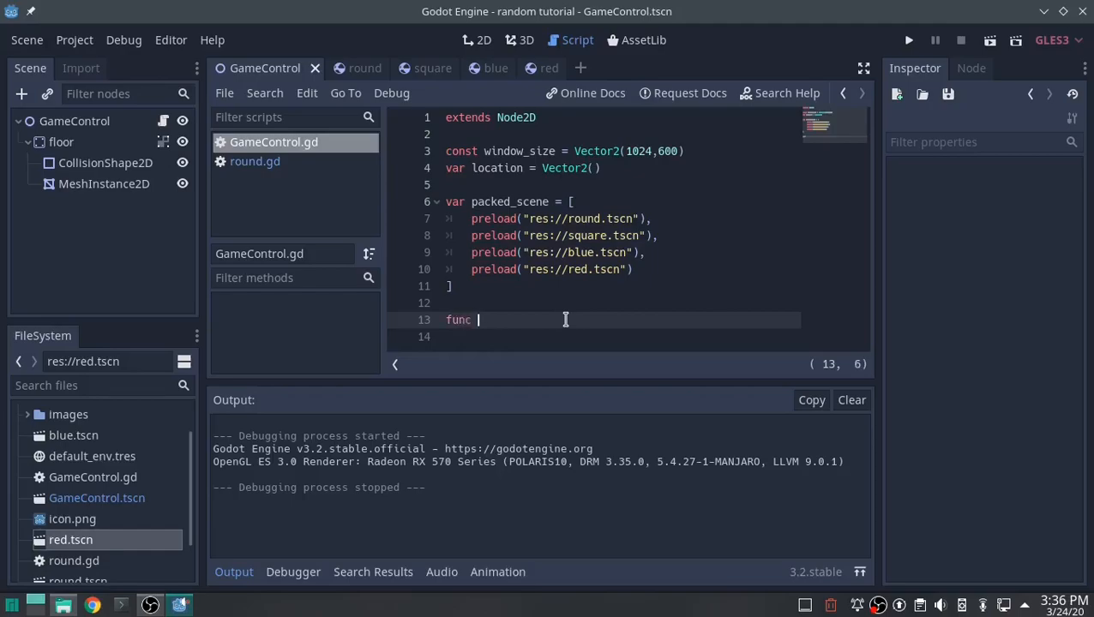
Step: Define func _process and call randomize() inside it
text(process(delta):)
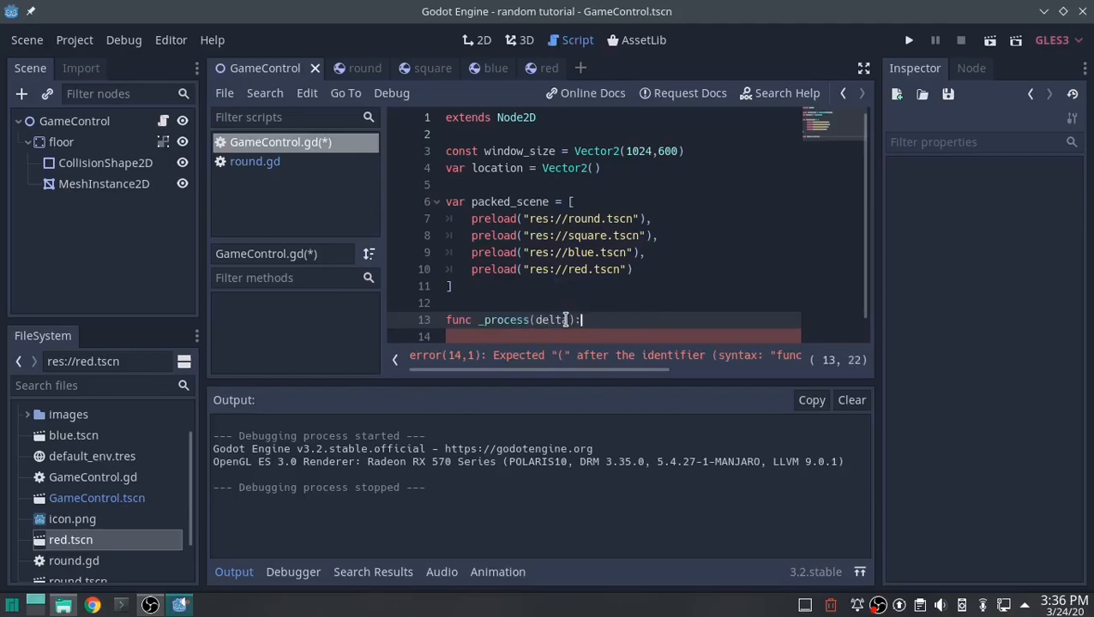
text(randomize()
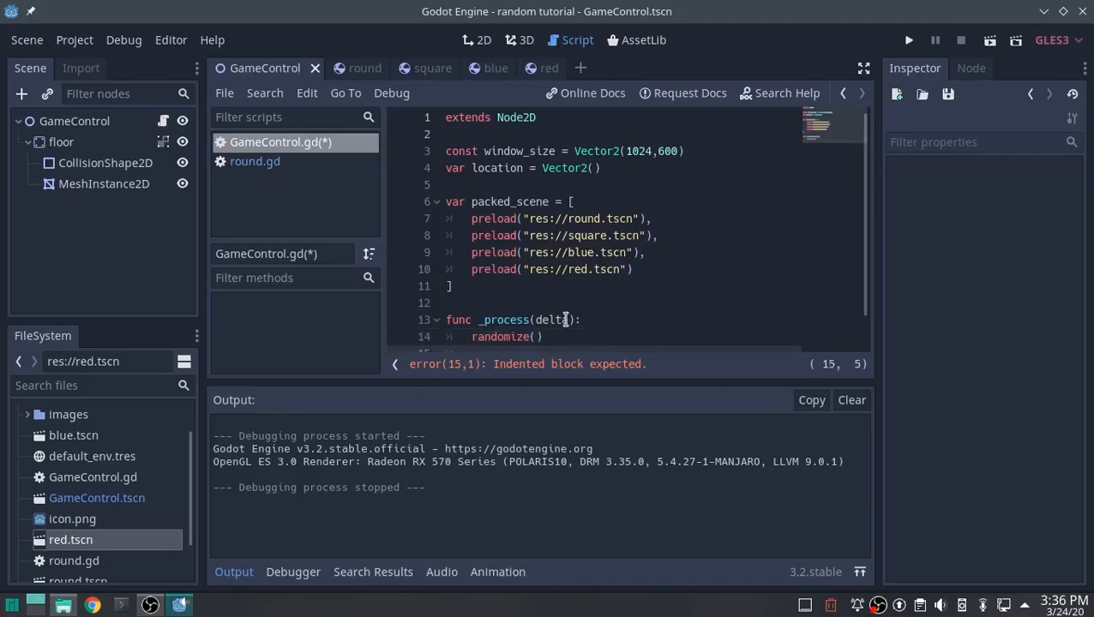
Step: Add 'var x = randi() % packed_scene.size()' to pick a random scene index
text(var)
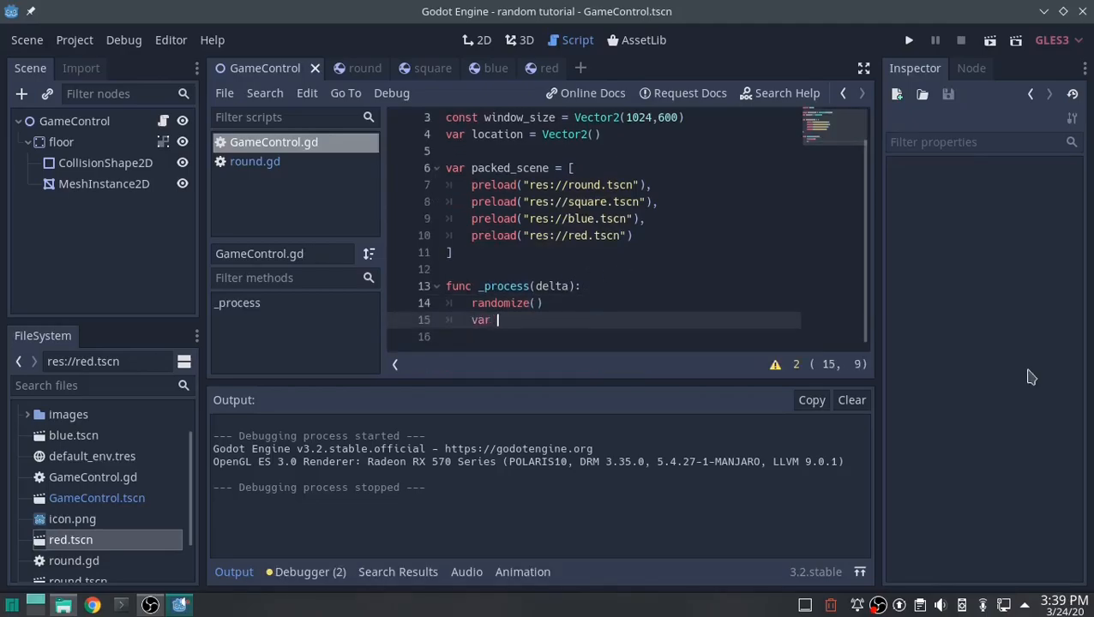
text(x =)
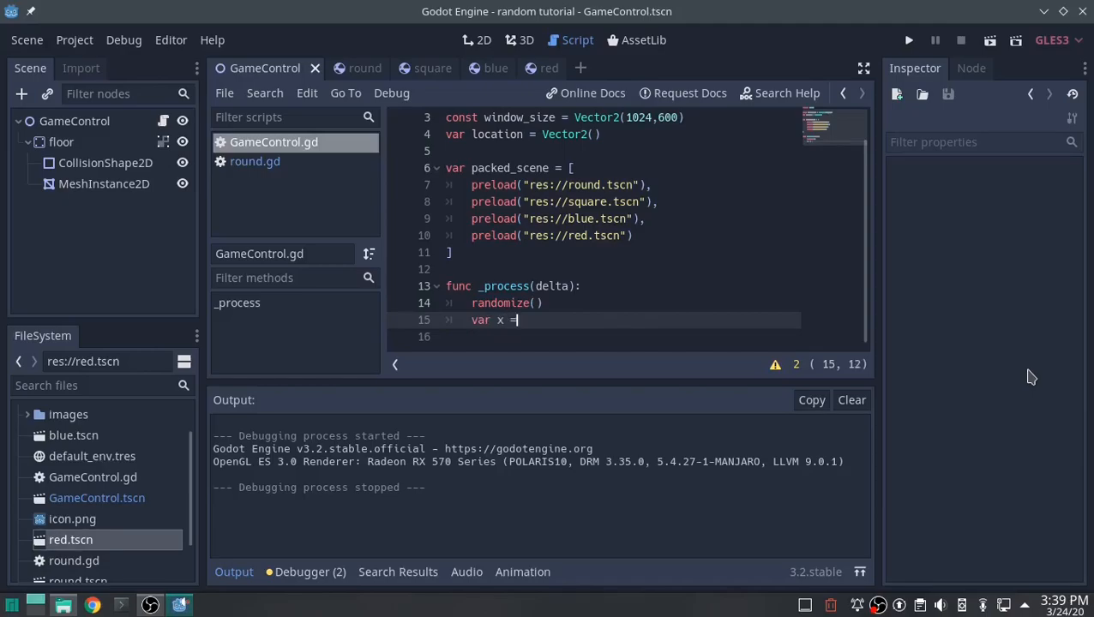
text(randi)
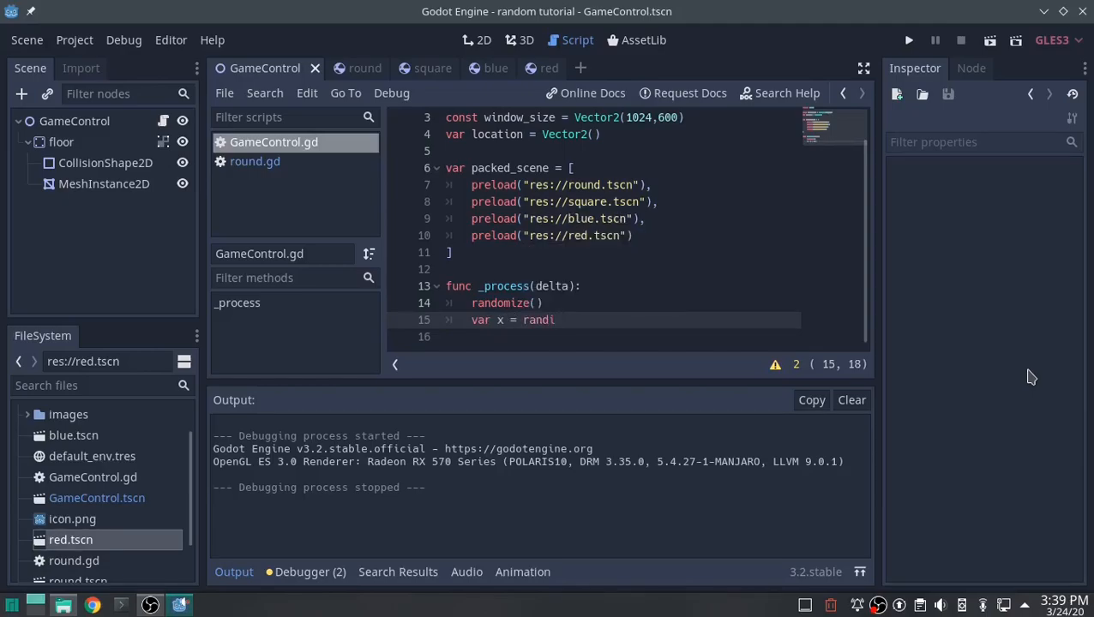
text(())
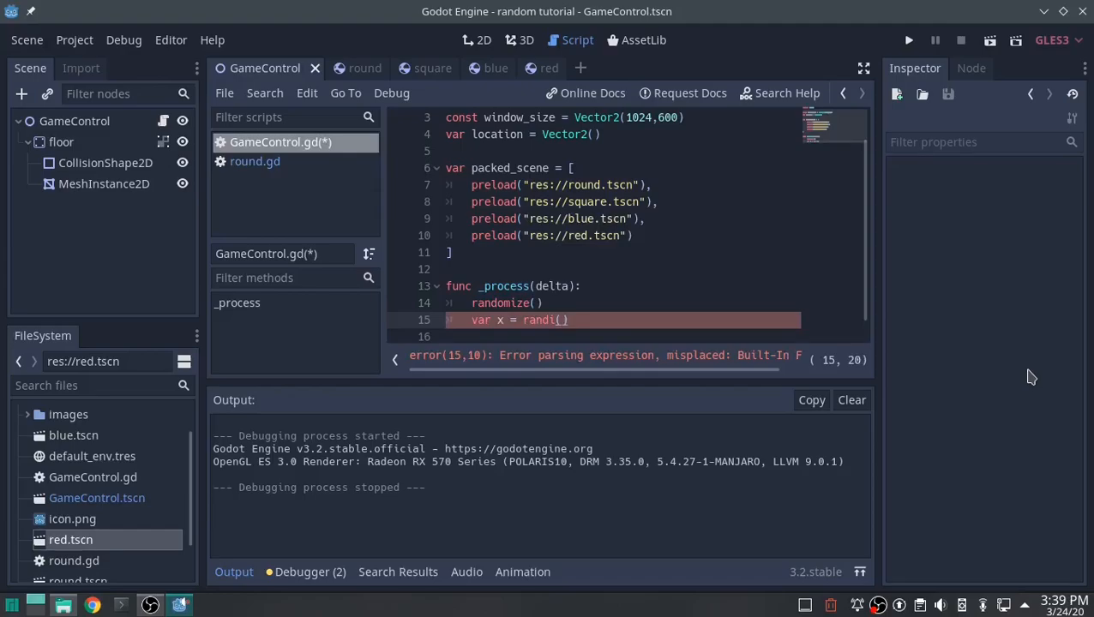
text(%)
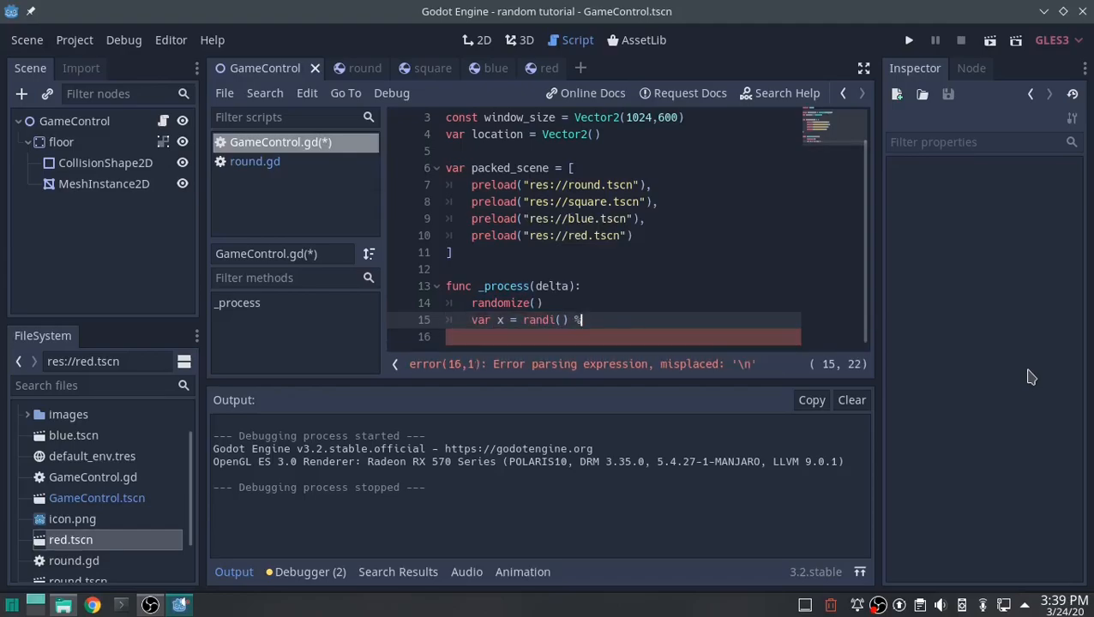
text(packed)
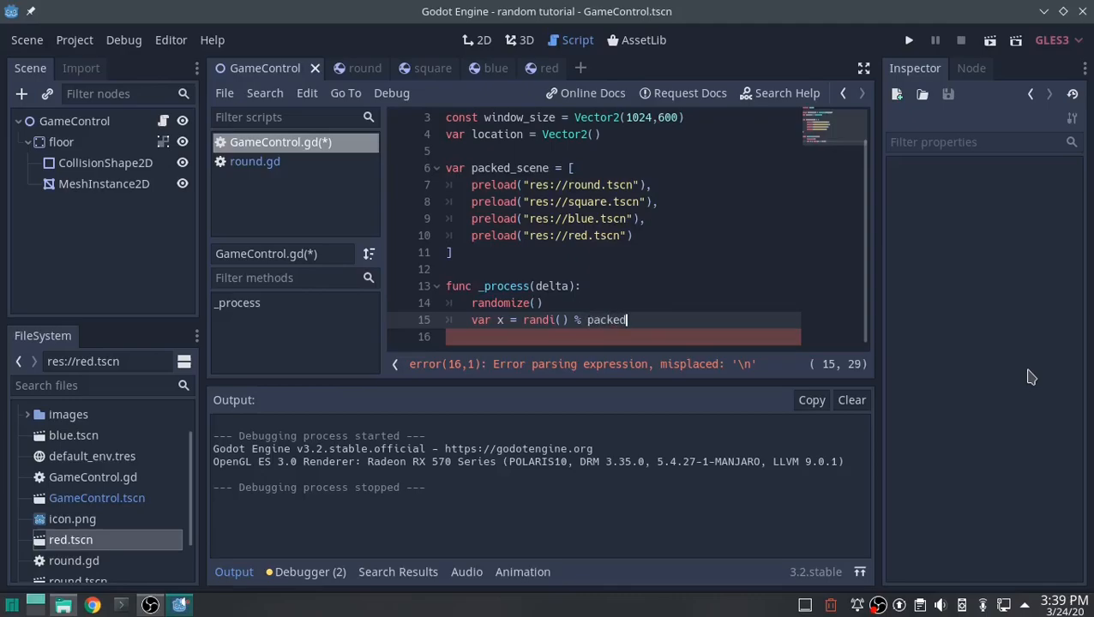
text(_scene)
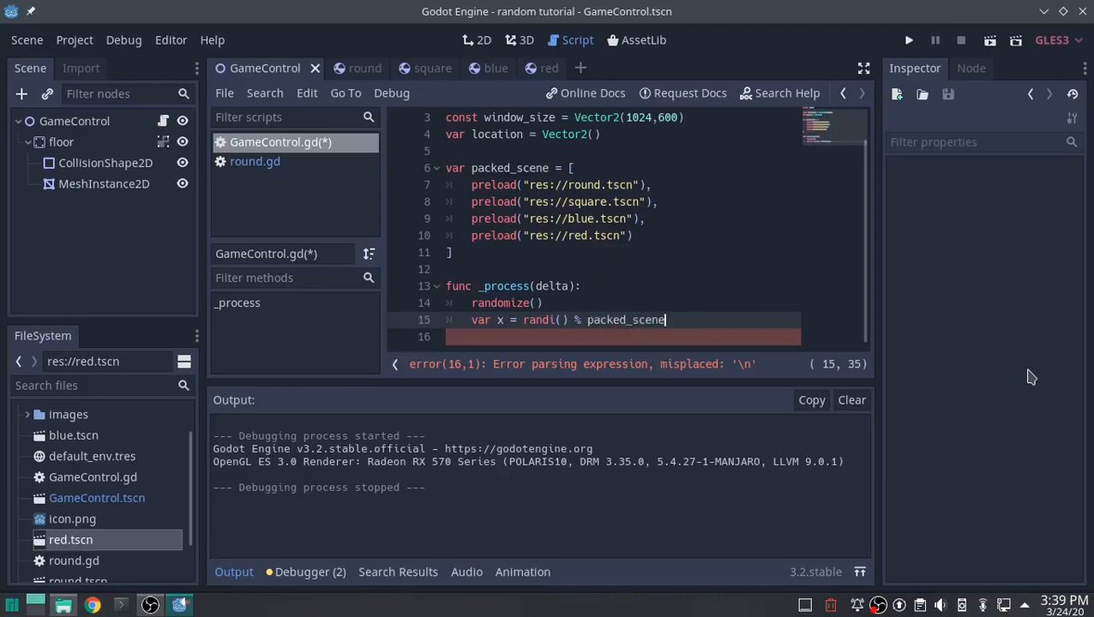
text(.size())
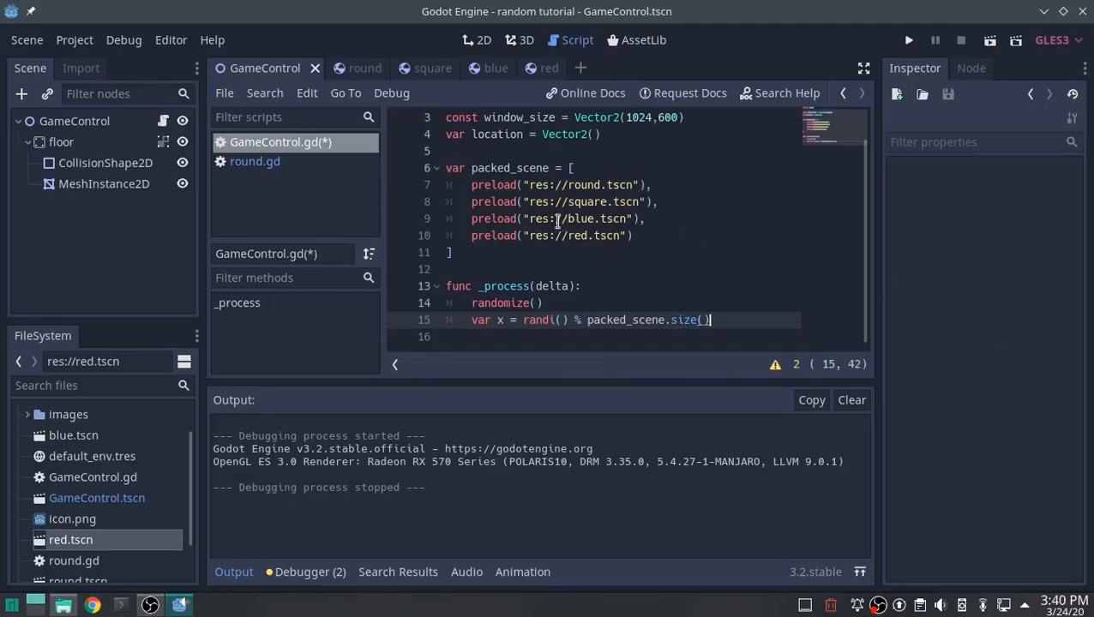
mouse_move(496, 318)
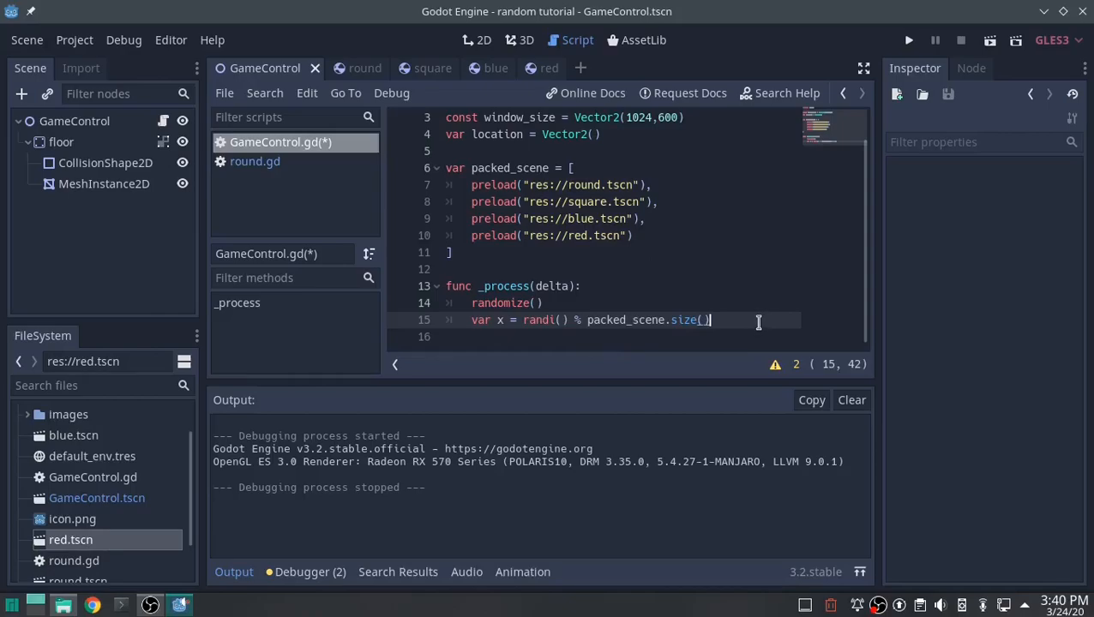
Step: Add 'var scene = packed_scene[x].instance()' to instance the chosen scene
key(Enter)
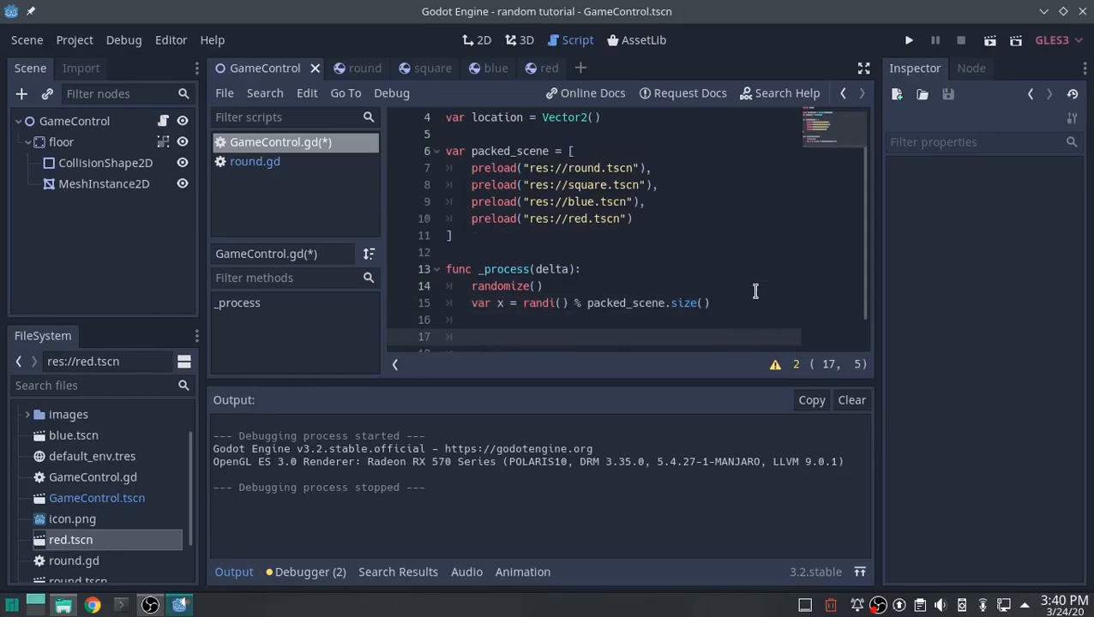
text(var)
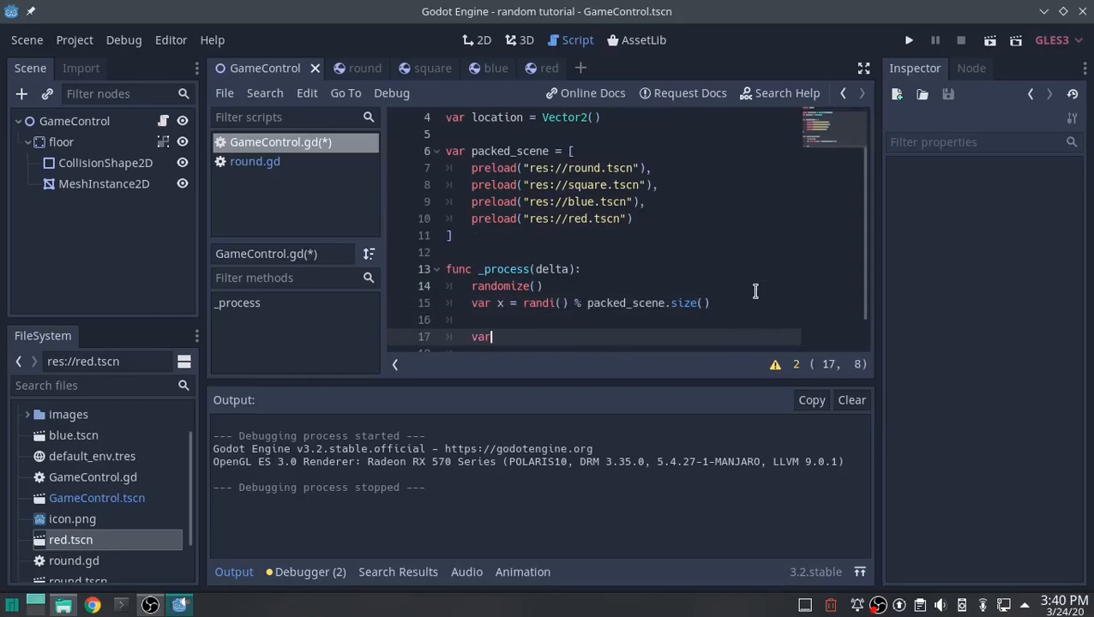
key(space)
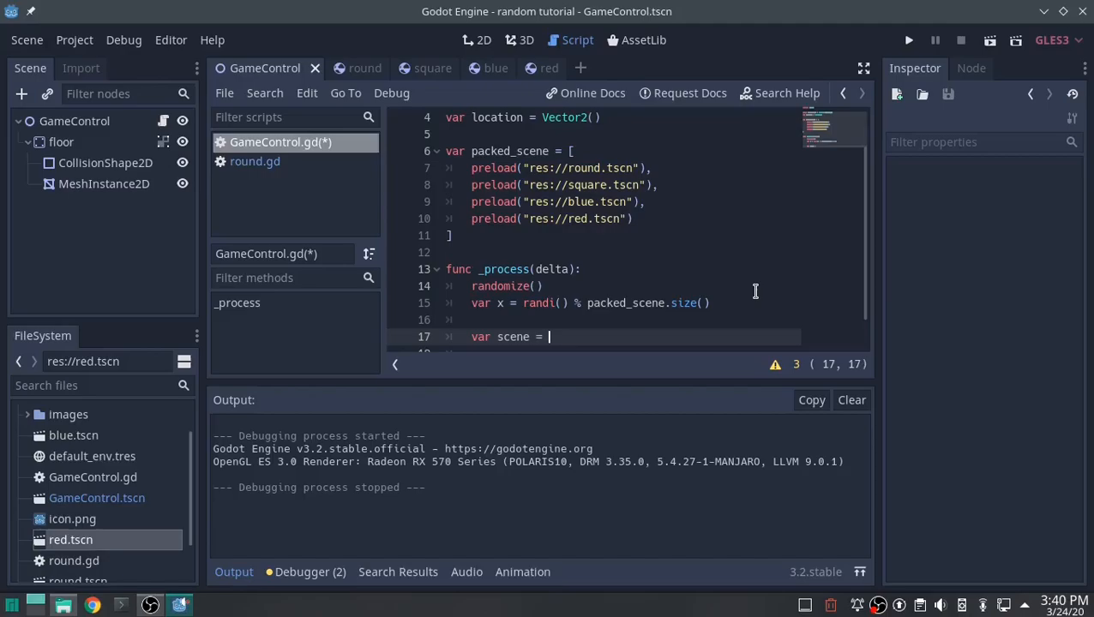
text(packed_scene)
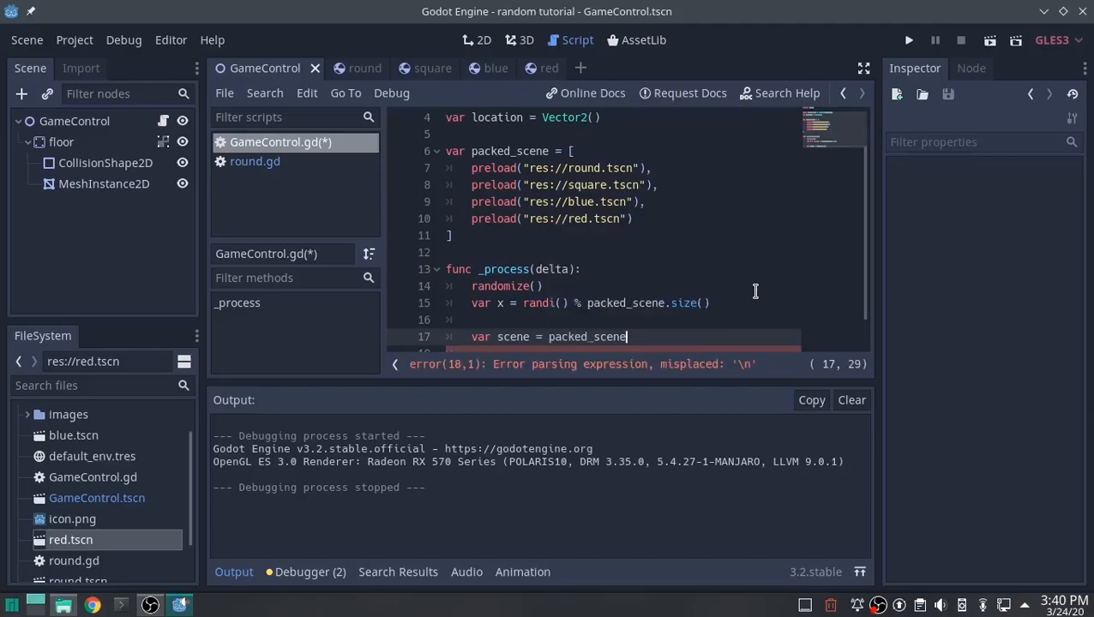
text([x])
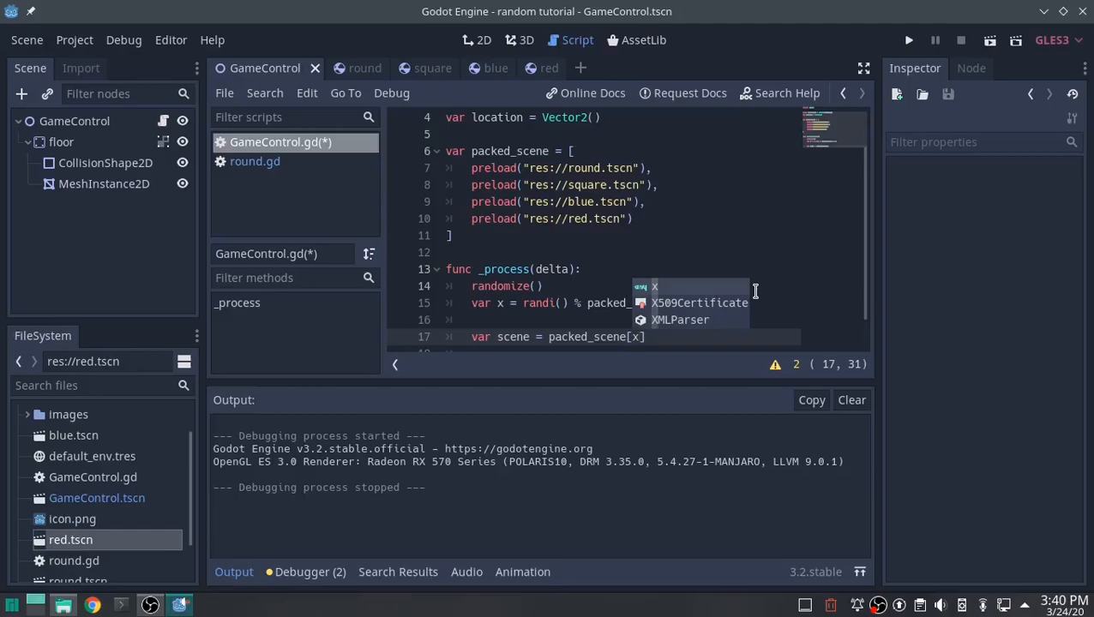
text(.size())
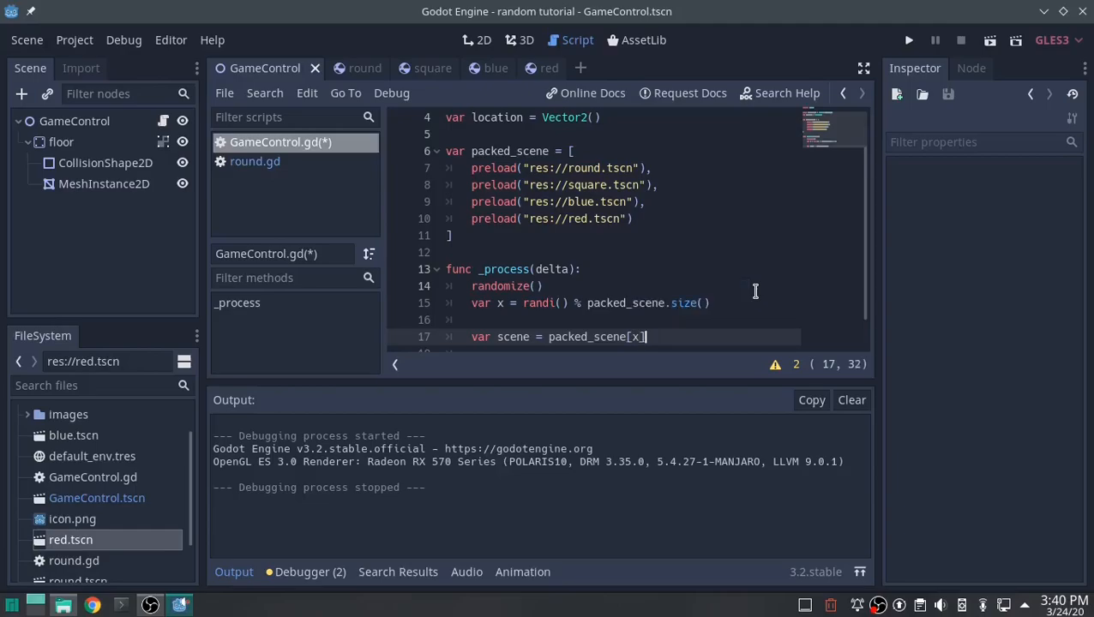
text(.i)
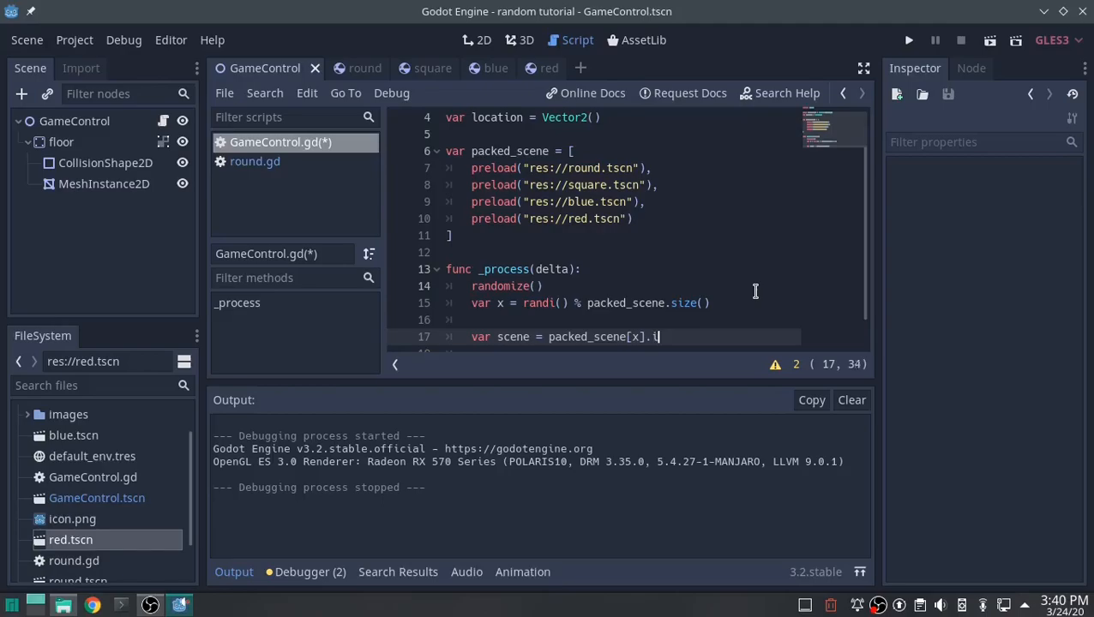
text(nstance())
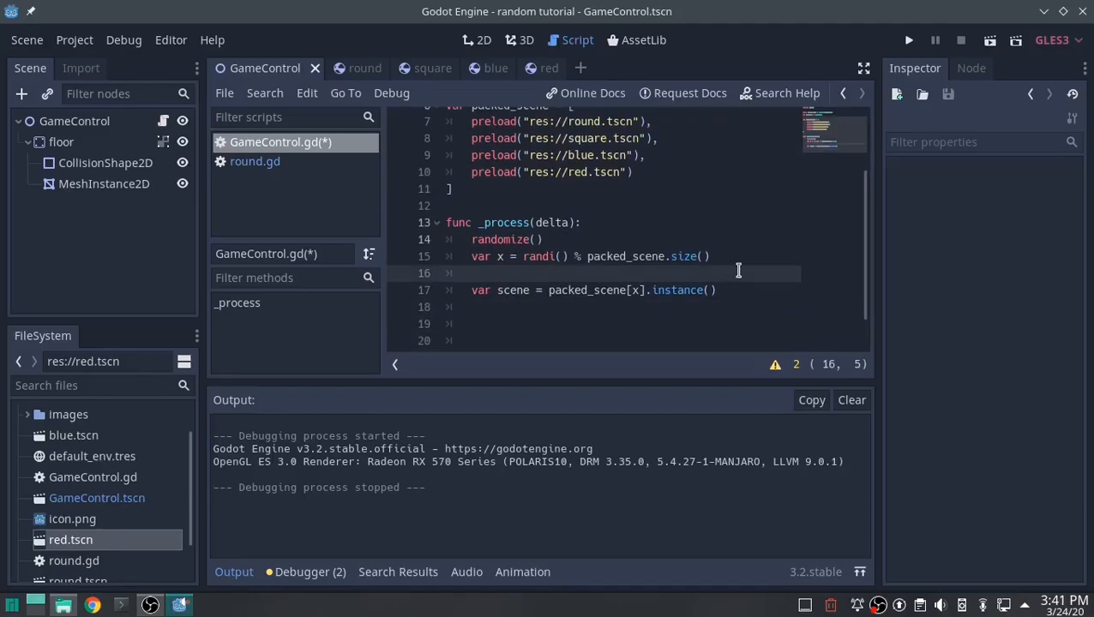
Step: Add 'location.x = rand_range(1, window_size.x)' above the instance line
text(locat)
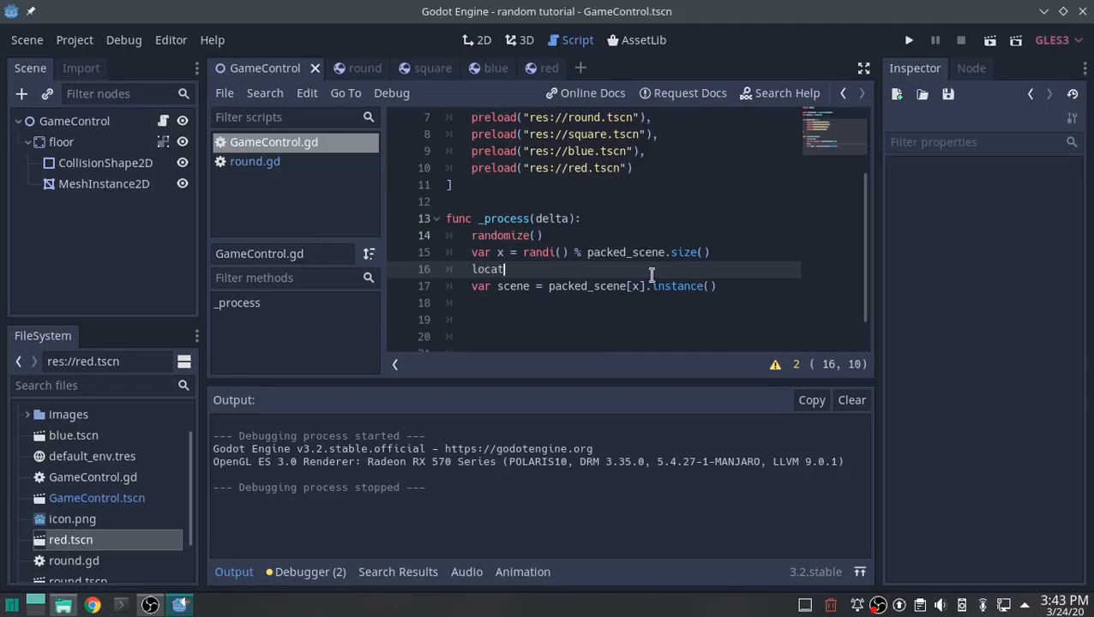
text(ion.x =)
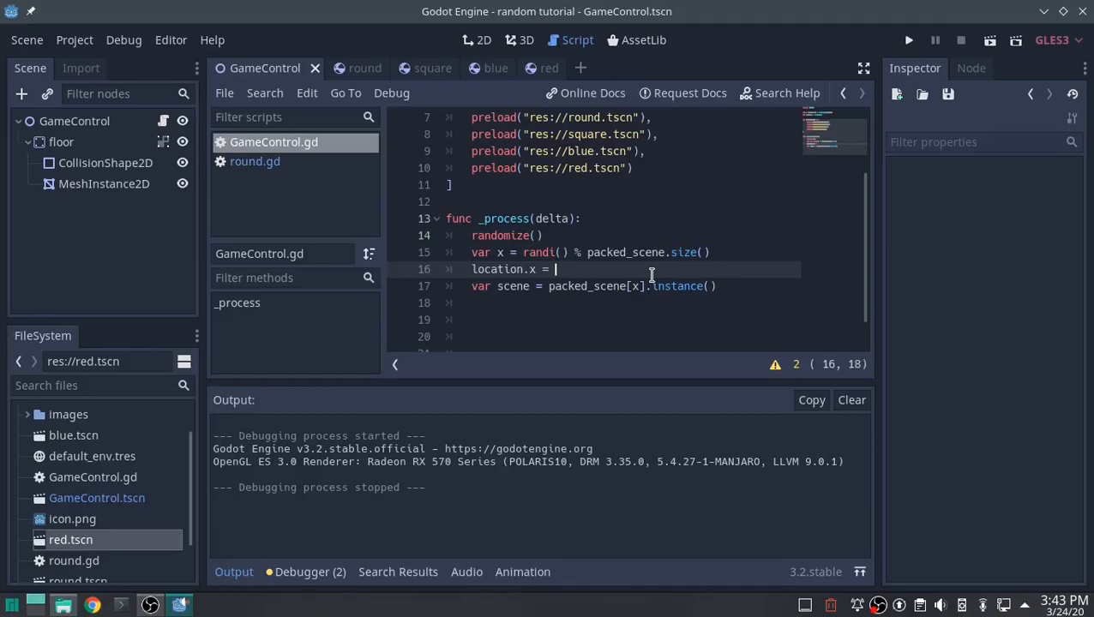
text(rand_range()
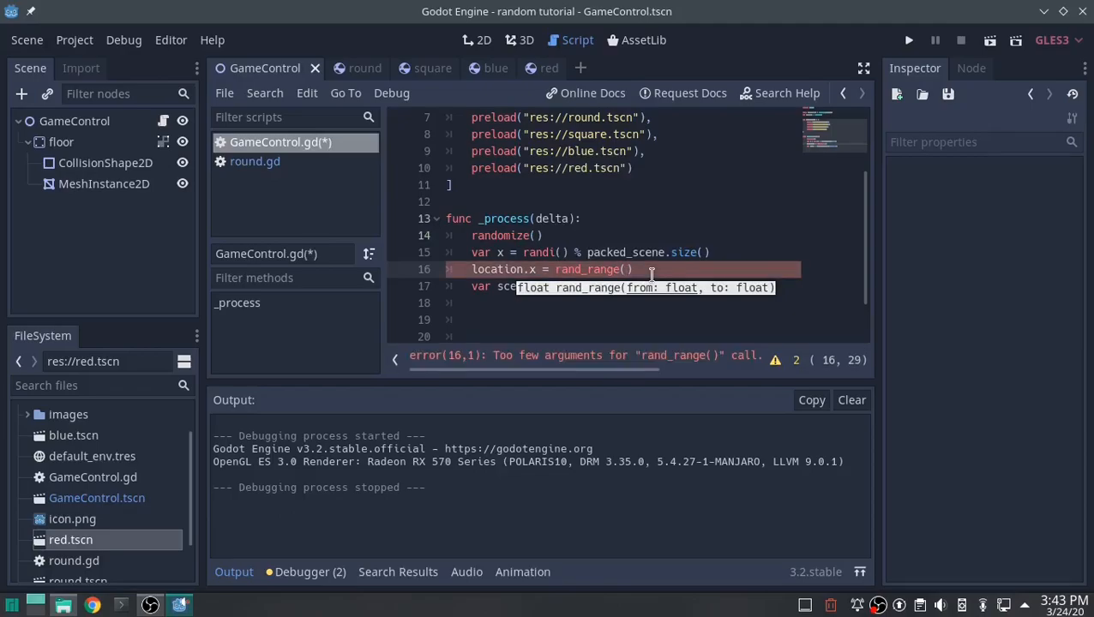
text(1,)
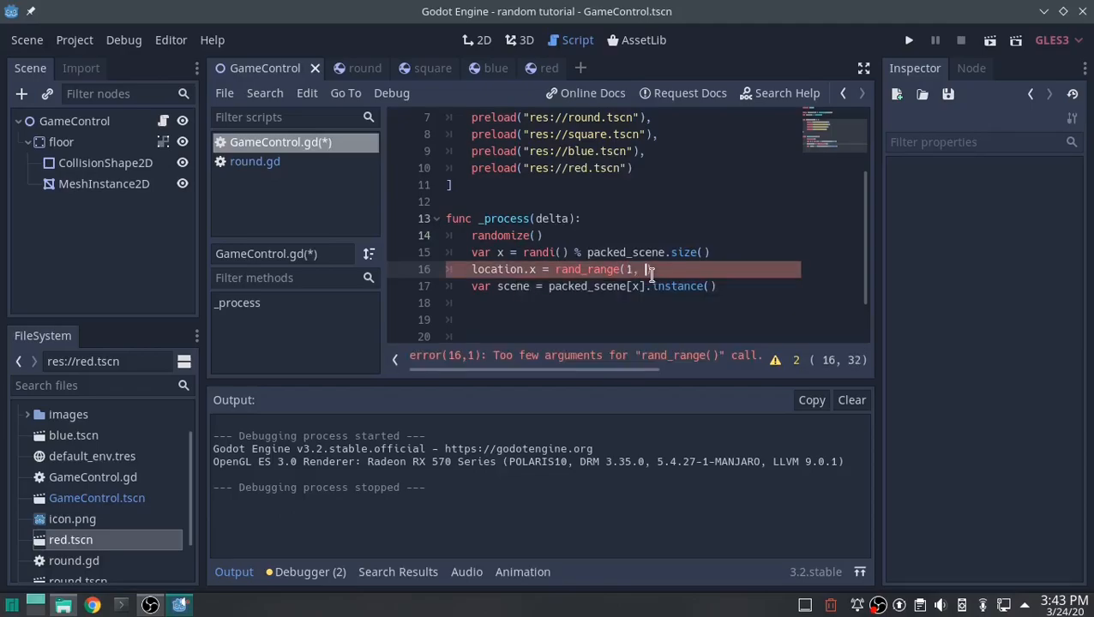
text(window)
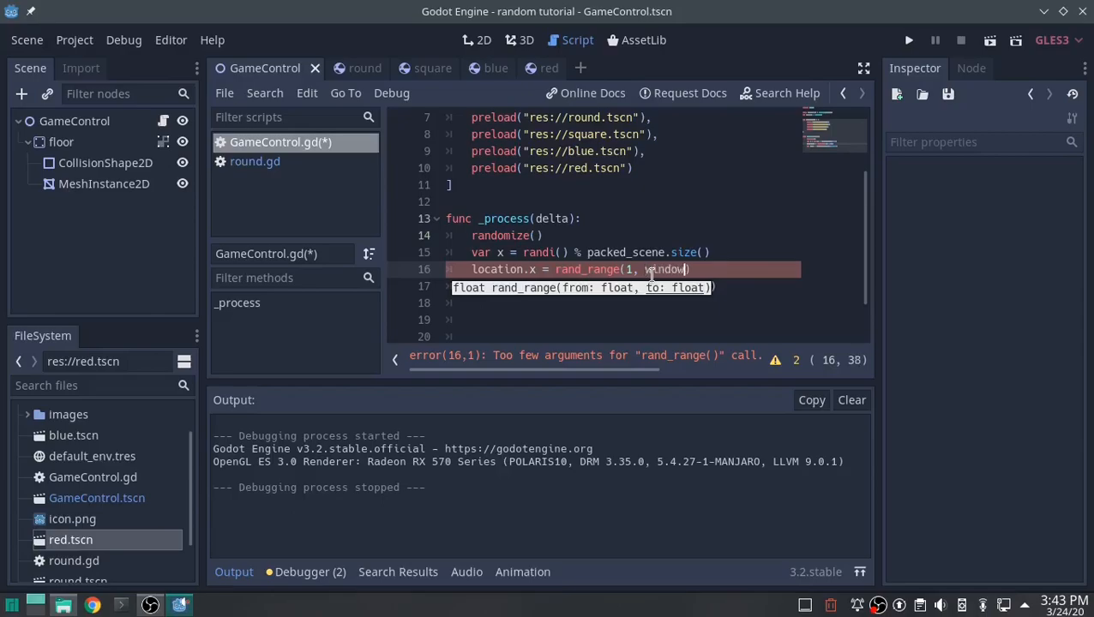
text(_size.x)
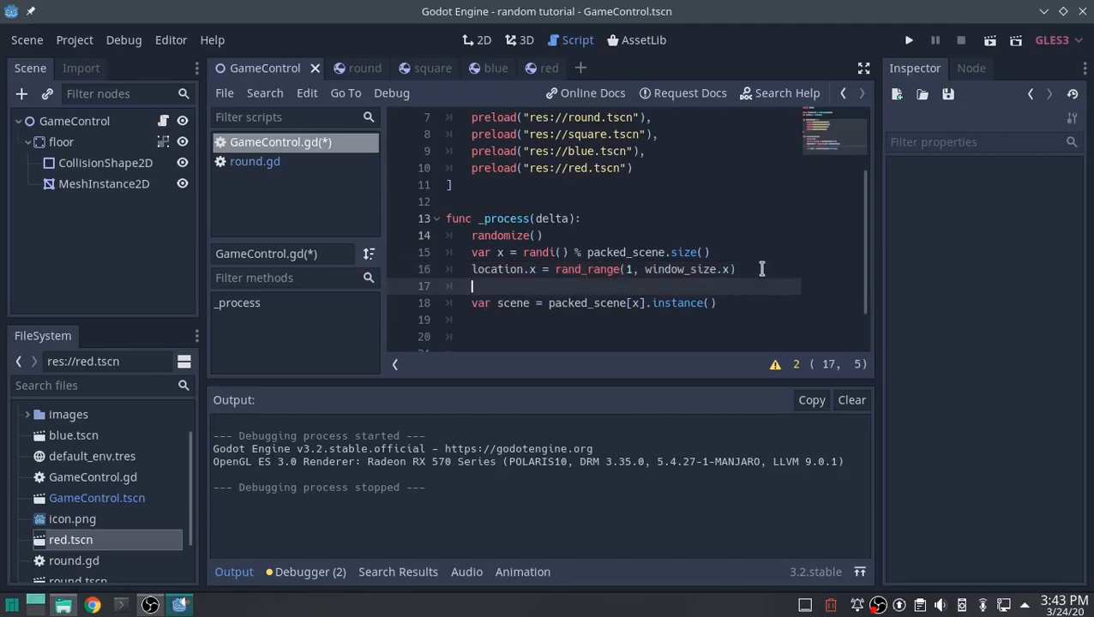
Step: Add 'location.y = rand_range(1, window_size.y)' and move the cursor below the instance line
text(location.)
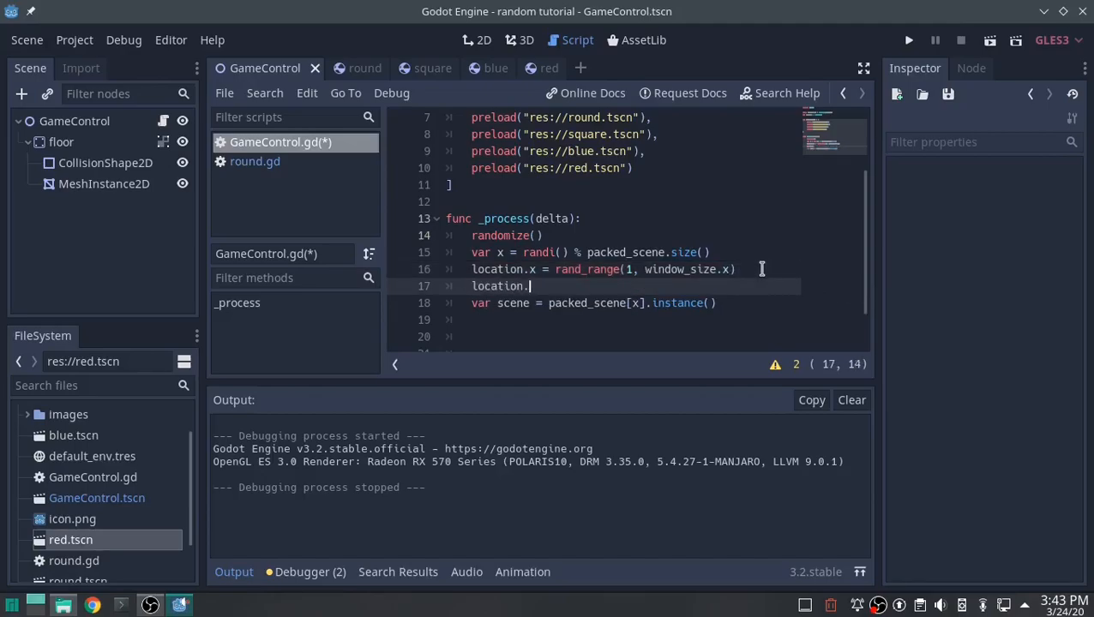
text(y = ra)
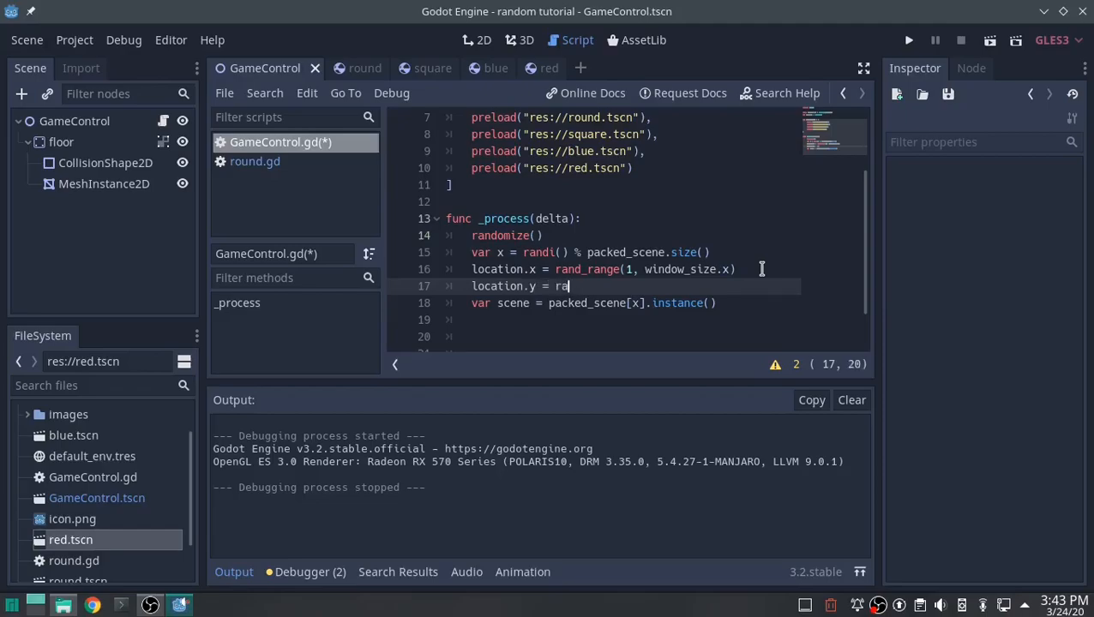
text(nd_range())
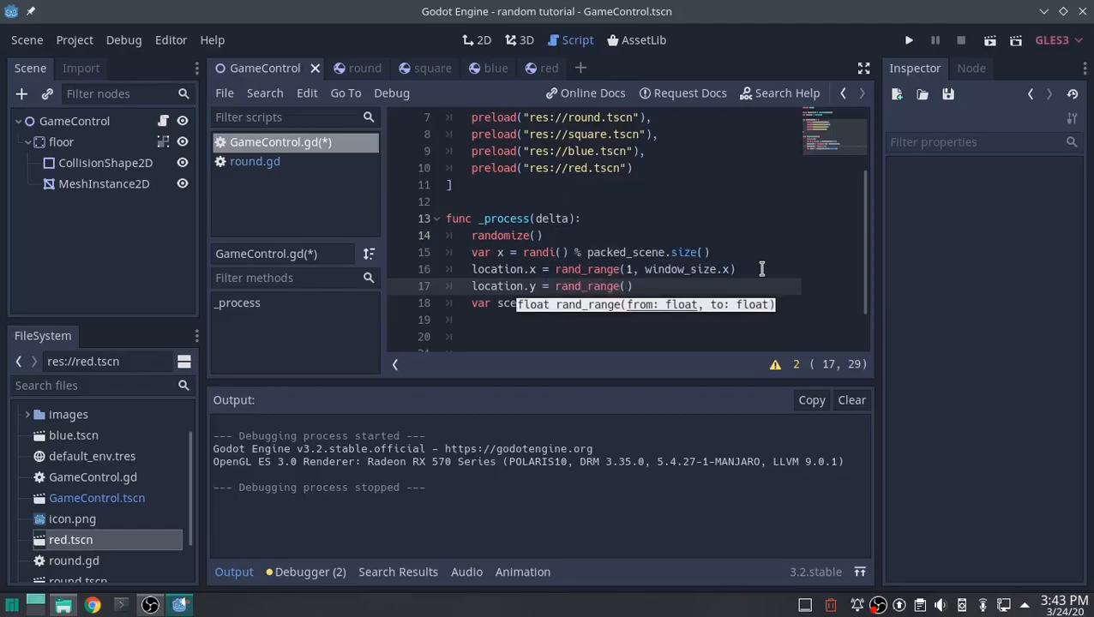
text(1, window_size.y)
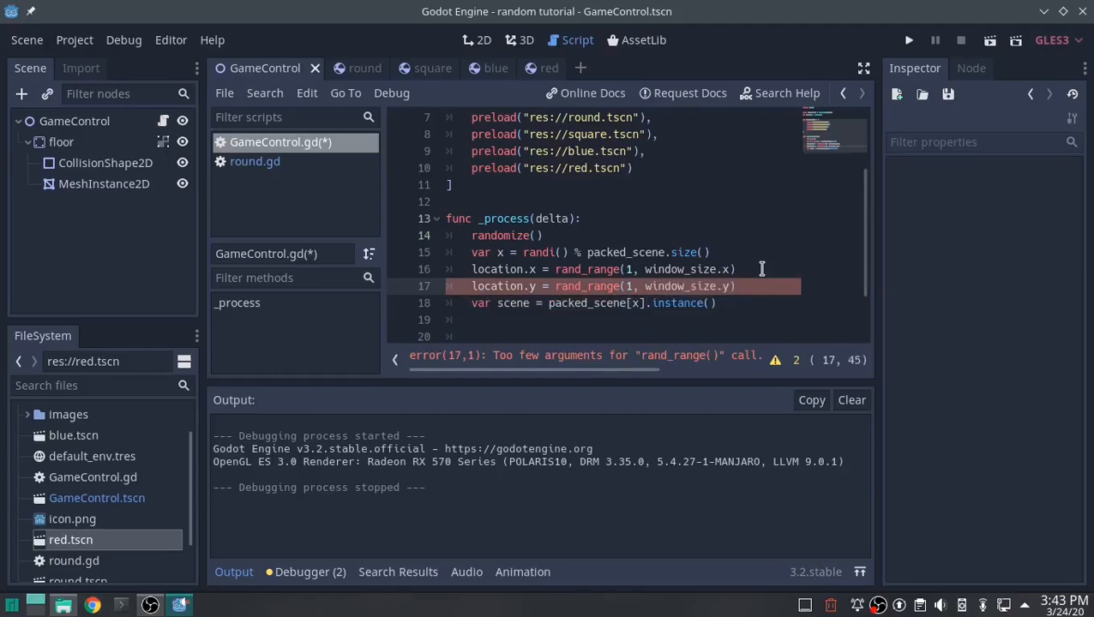
click(717, 302)
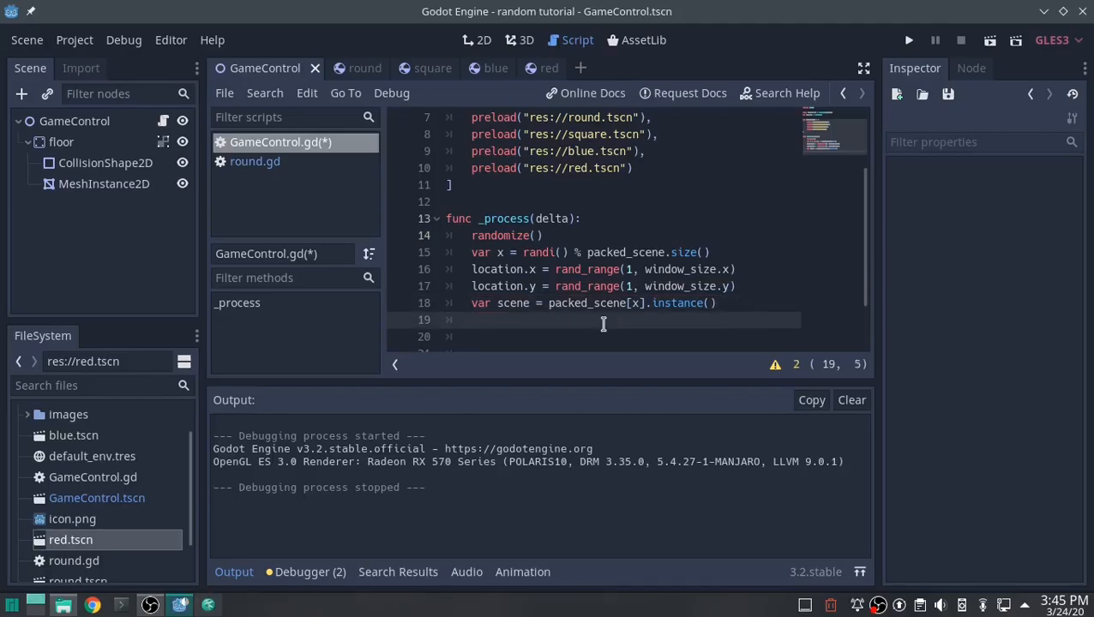
Step: Add 'scene.position = location' and 'add_child(scene)' to place each new scene
text(scene.position =)
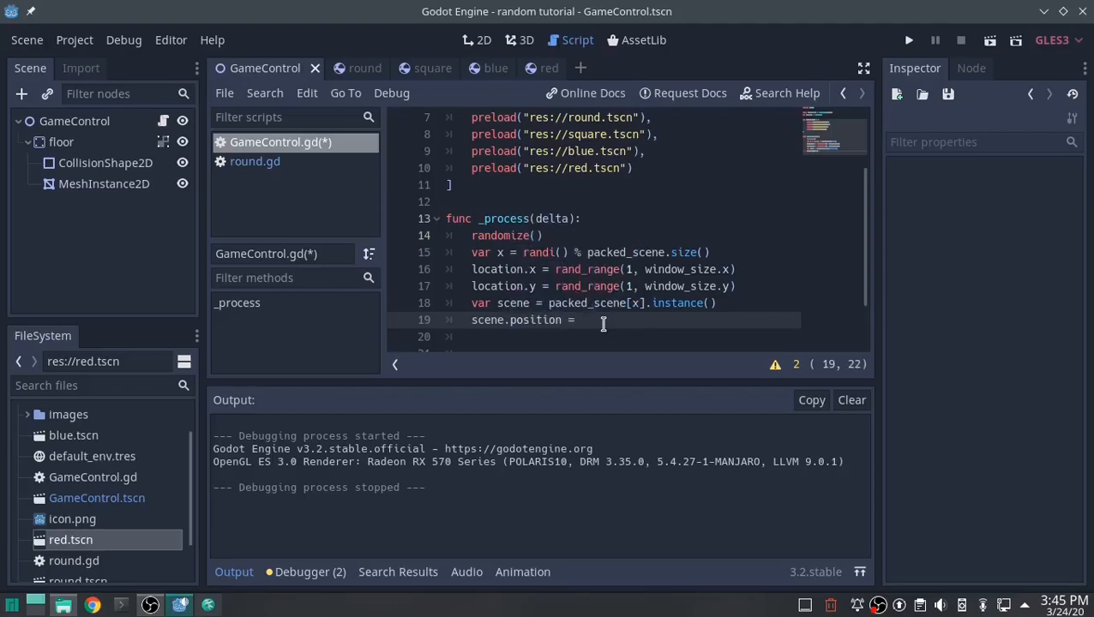
text(location)
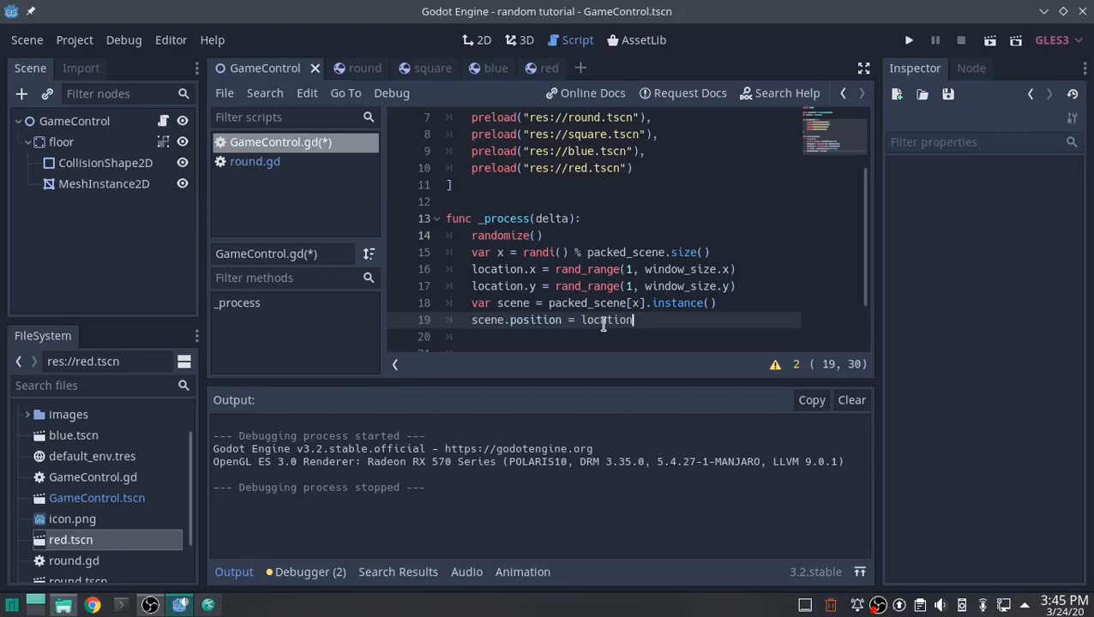
text(add_child()
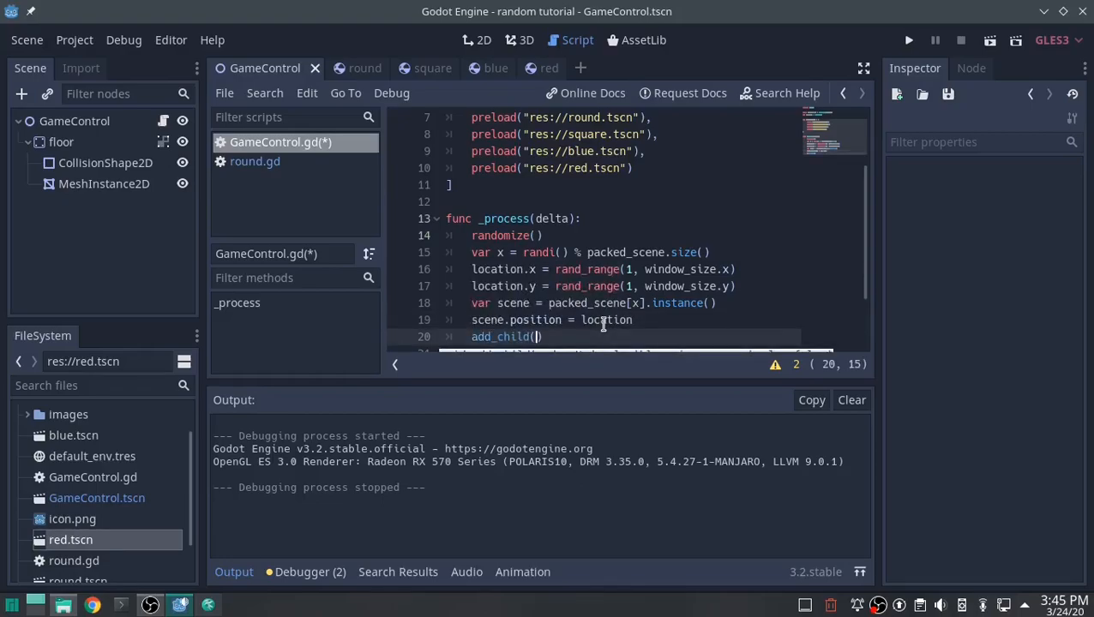
text(scene)
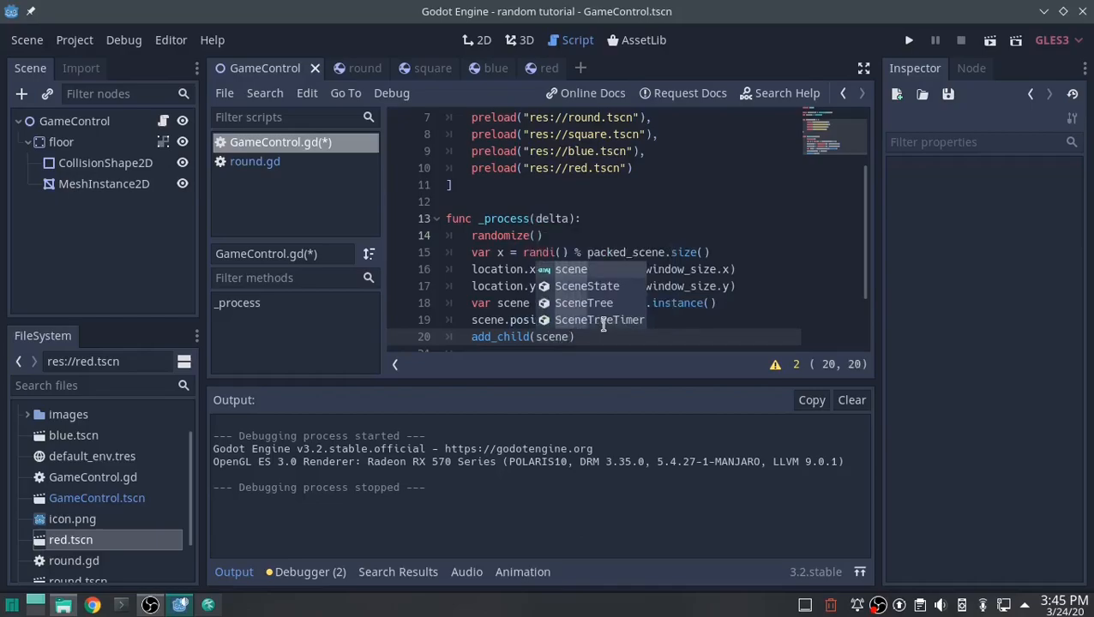
Step: Run the project so random colored shapes fill the game window
click(905, 39)
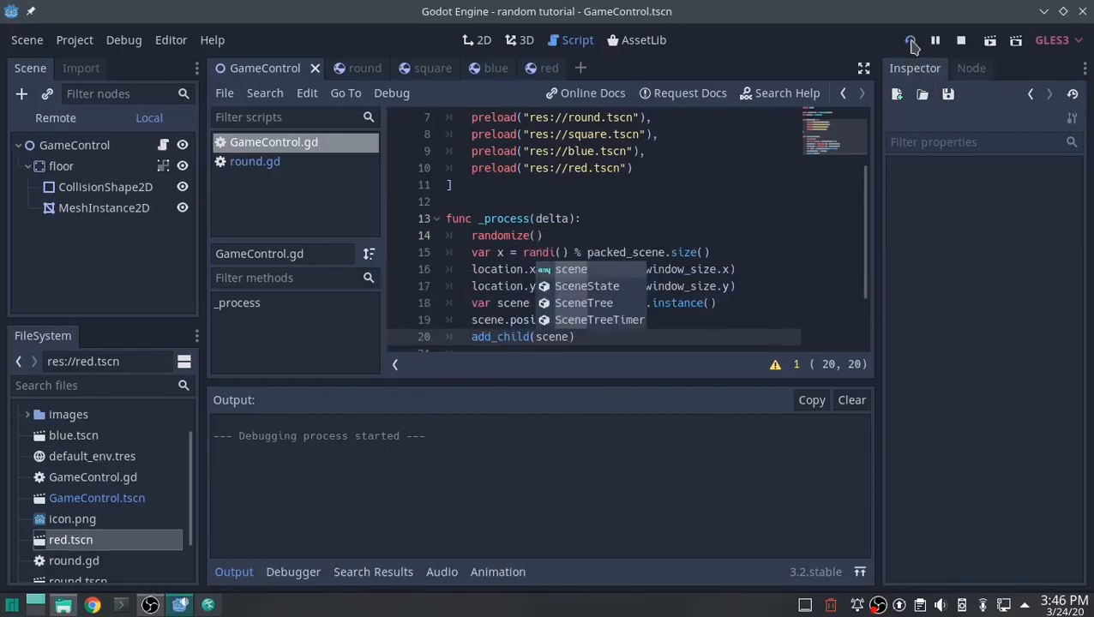
click(909, 38)
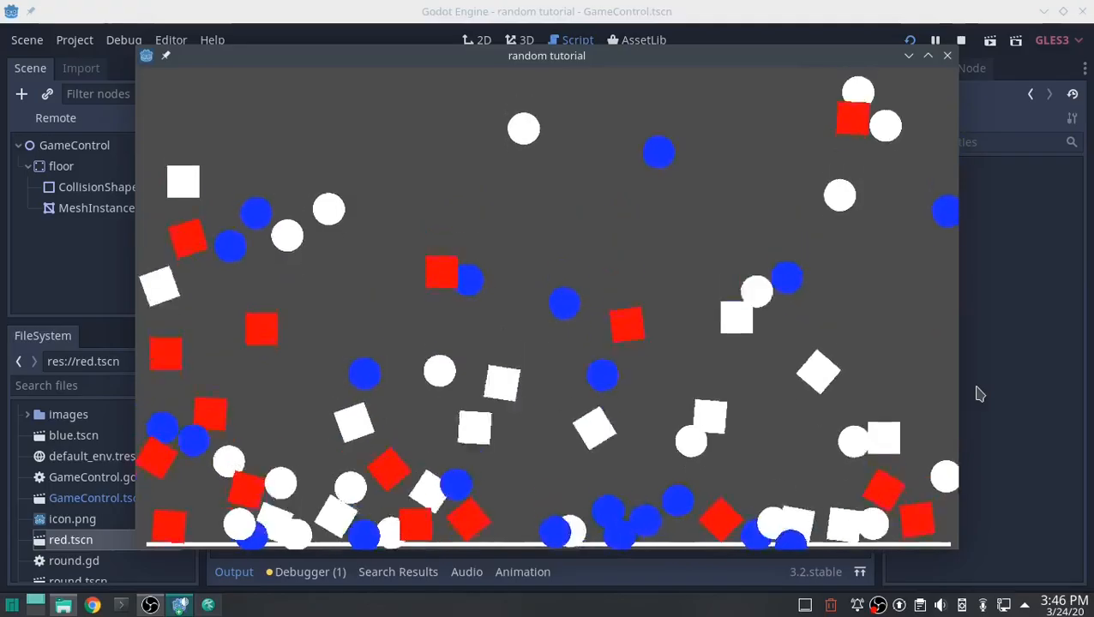